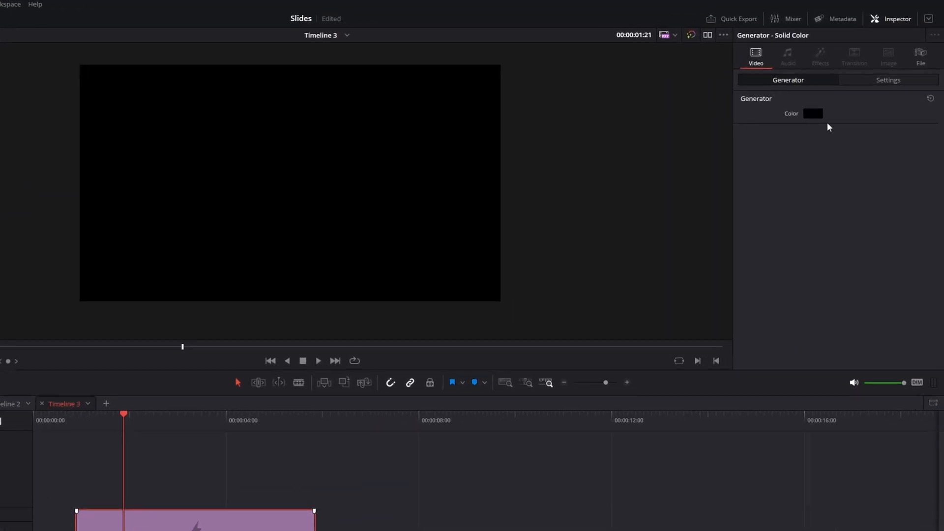
- Change the Solid Color generator's colour to white #ffffff via the colour picker
{"action": "left_click", "coordinate": [813, 113]}
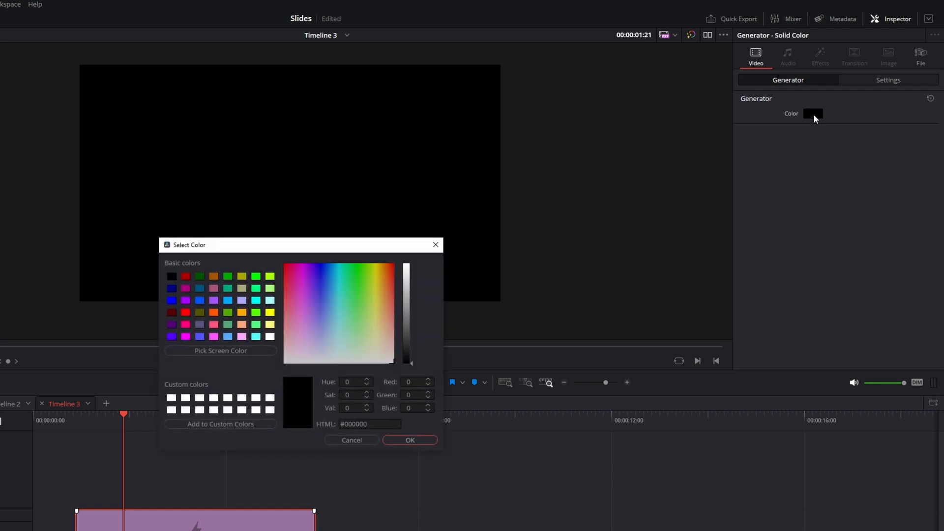
{"action": "mouse_move", "coordinate": [342, 388]}
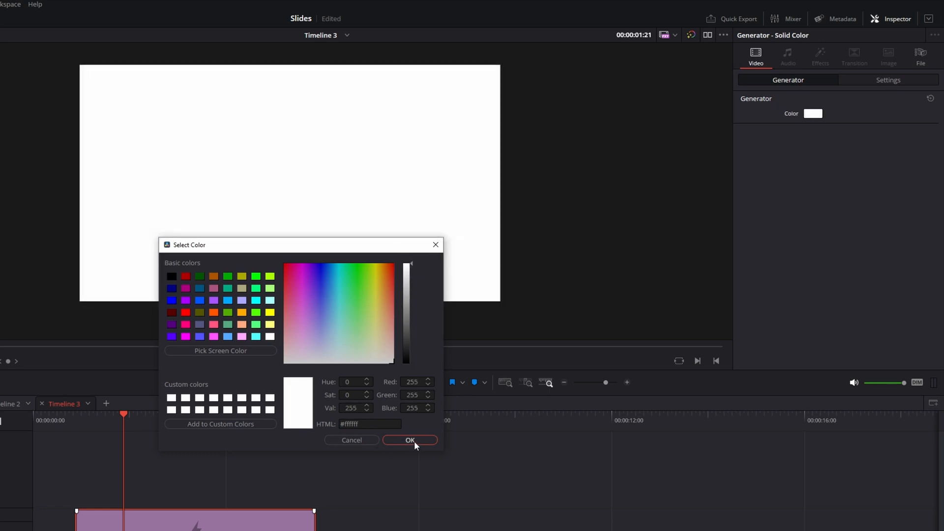
{"action": "left_click", "coordinate": [410, 439]}
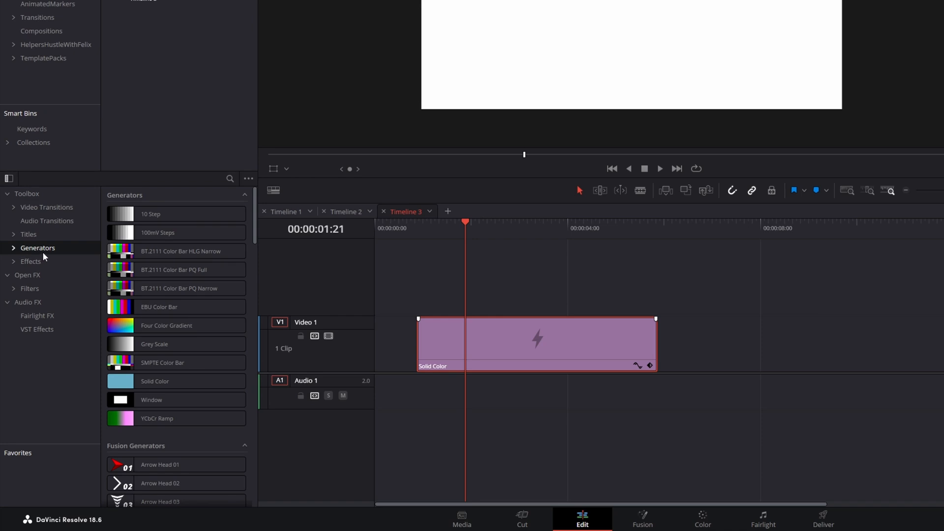
- Browse the Video Transitions toolbox down to the Motion presets for Slide
{"action": "left_click", "coordinate": [46, 207]}
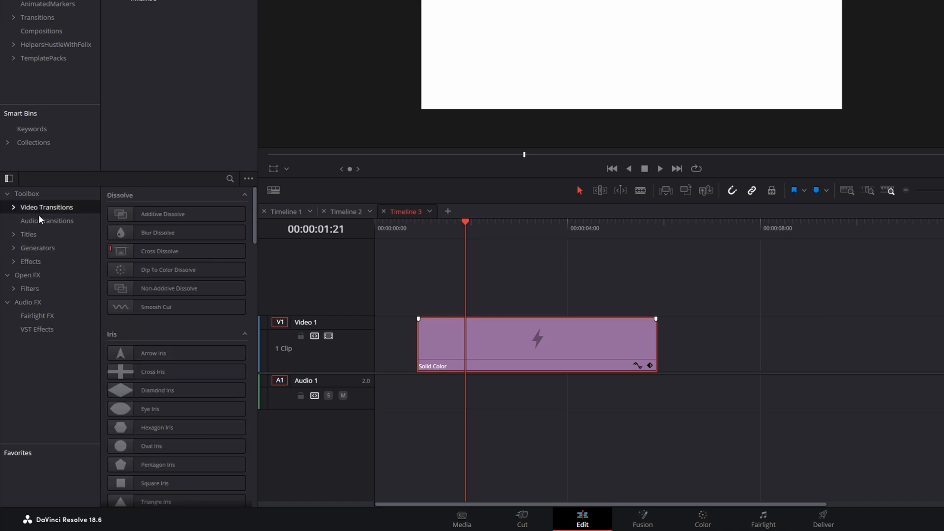
{"action": "scroll", "scroll_direction": "down", "scroll_amount": 3}
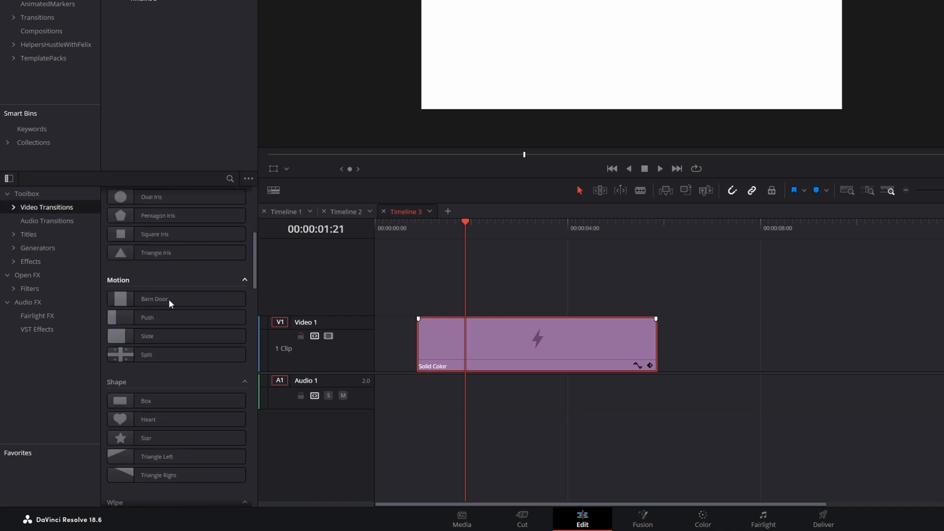
{"action": "mouse_move", "coordinate": [232, 183]}
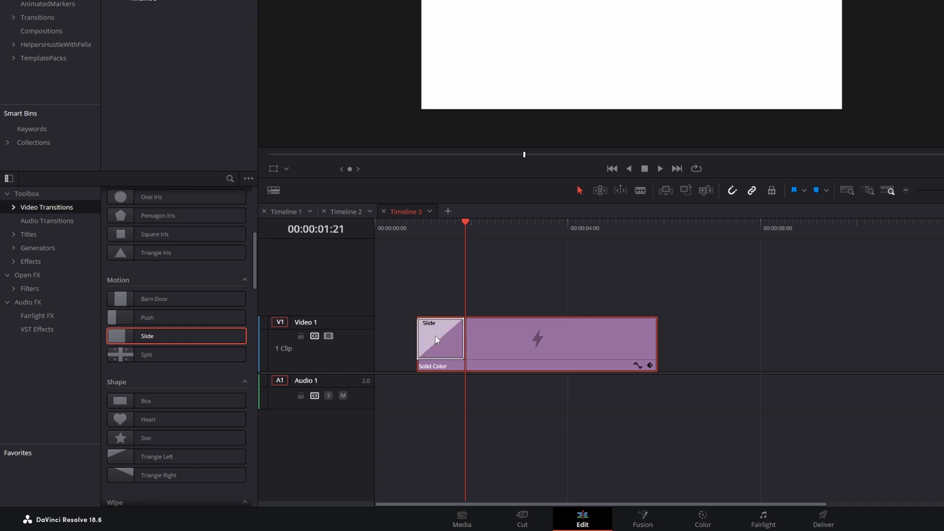
{"action": "mouse_move", "coordinate": [553, 275]}
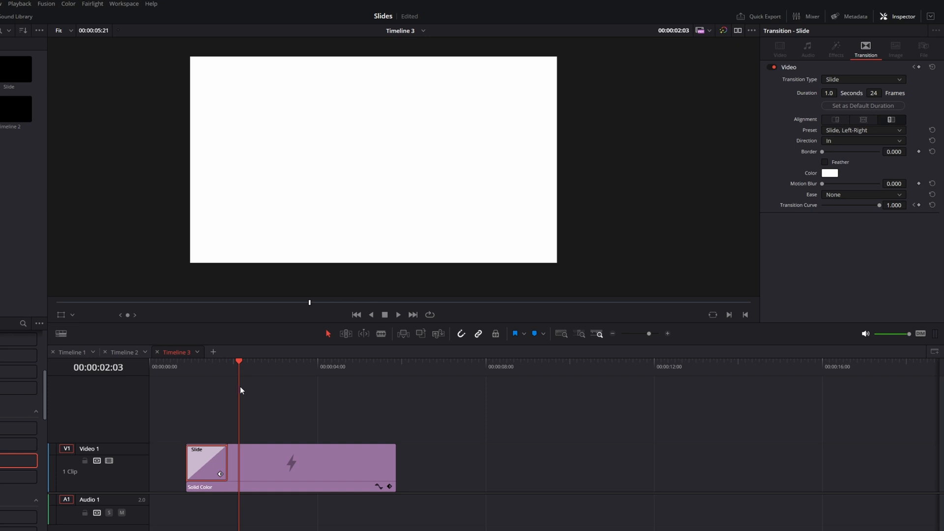
{"action": "mouse_move", "coordinate": [772, 311]}
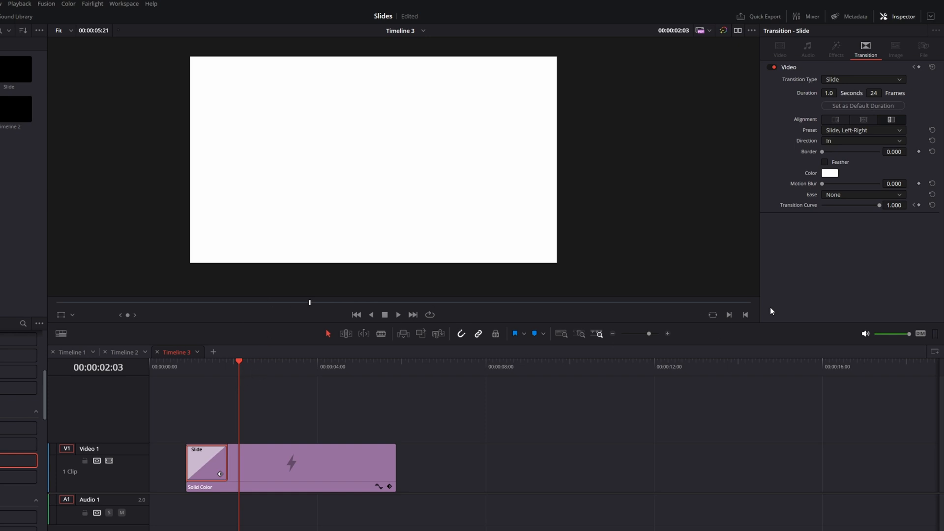
{"action": "mouse_move", "coordinate": [834, 134]}
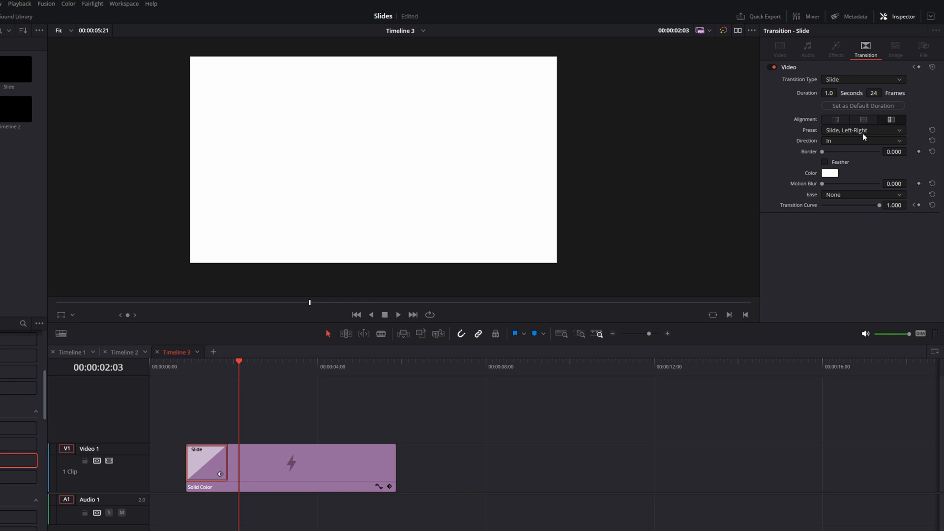
- Switch the Slide transition preset to Slide, Right-Left and scrub to preview it
{"action": "left_click", "coordinate": [862, 130]}
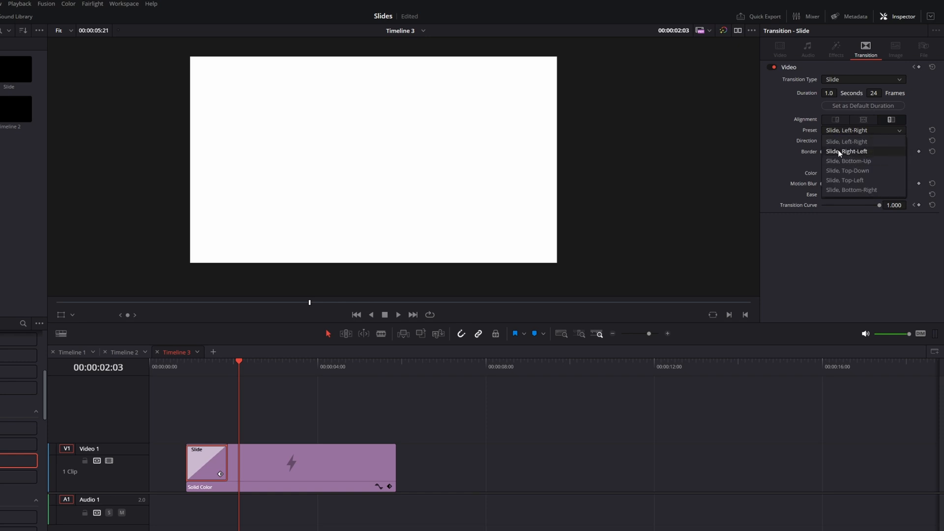
{"action": "left_click", "coordinate": [847, 151]}
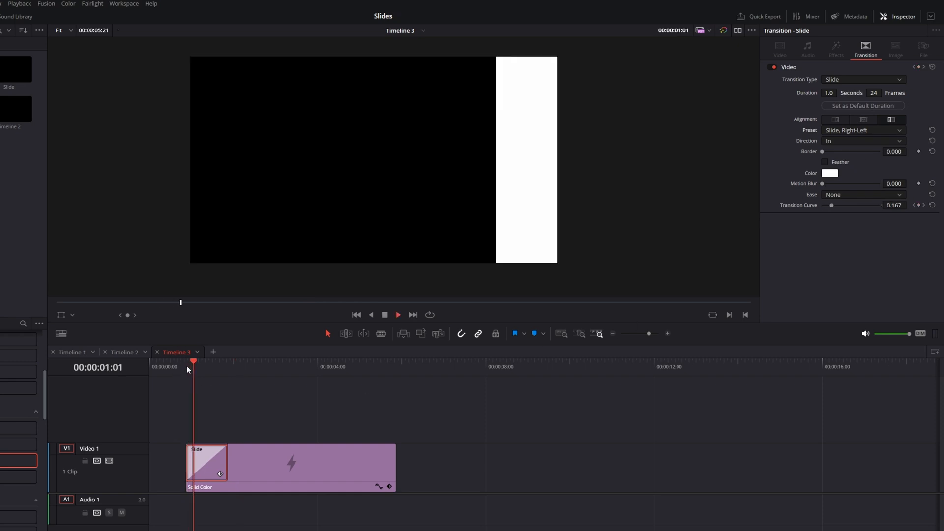
{"action": "left_click", "coordinate": [234, 362]}
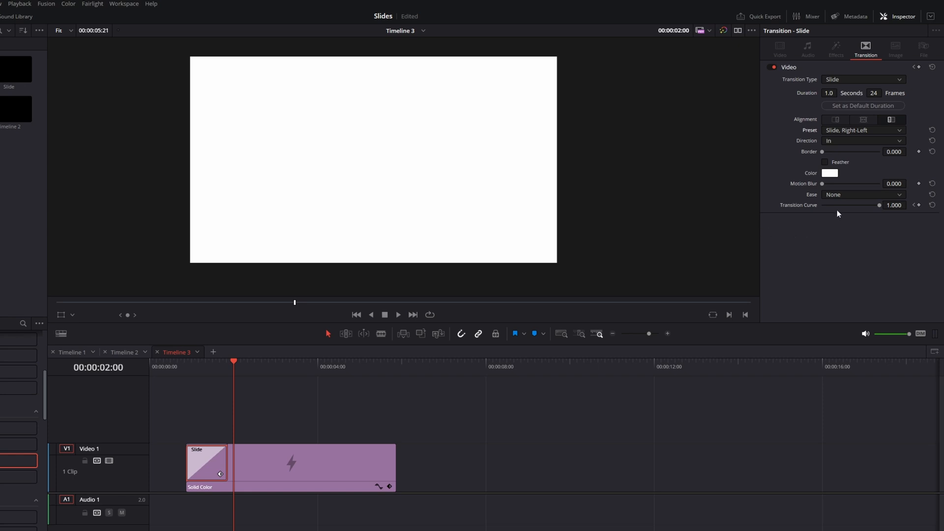
{"action": "mouse_move", "coordinate": [192, 376]}
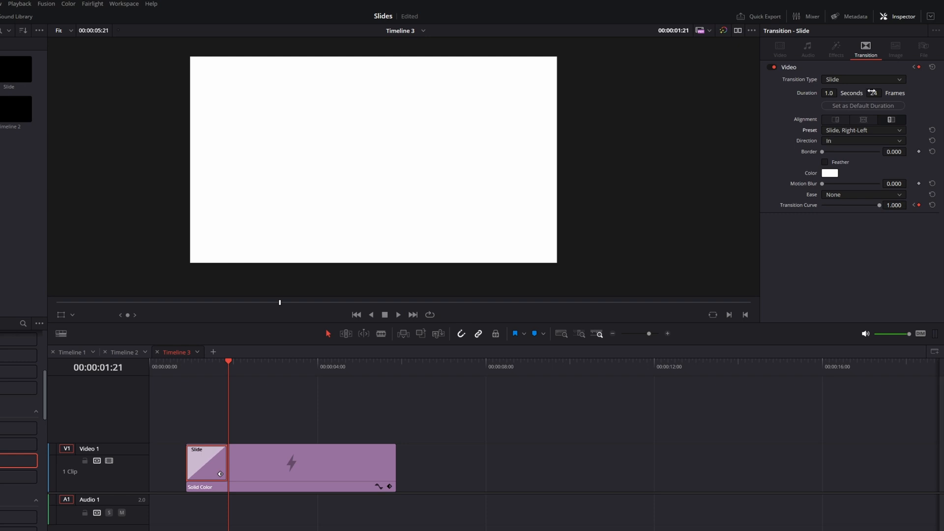
- Set the transition duration to 12 frames as default and its Ease to Out
{"action": "left_click", "coordinate": [873, 92]}
{"action": "type", "text": "12"}
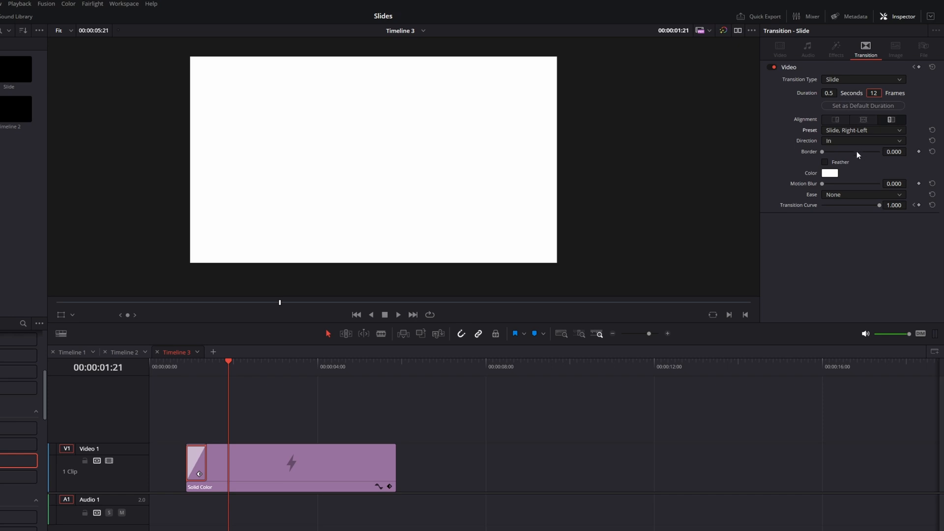
{"action": "mouse_move", "coordinate": [862, 105]}
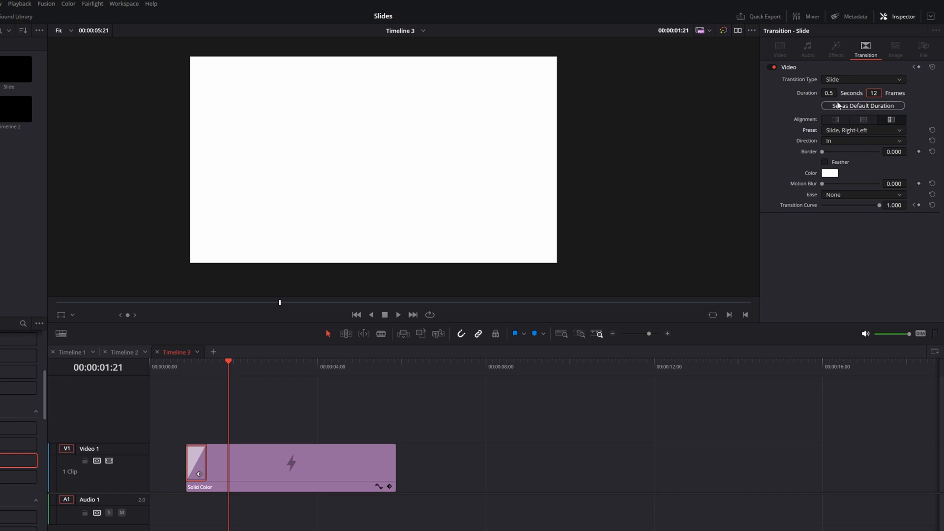
{"action": "left_click", "coordinate": [828, 92]}
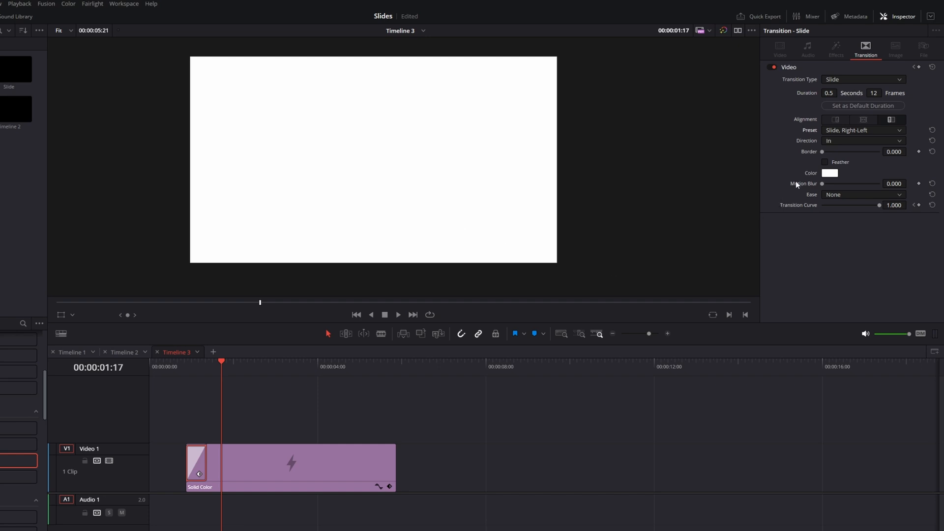
{"action": "mouse_move", "coordinate": [831, 197]}
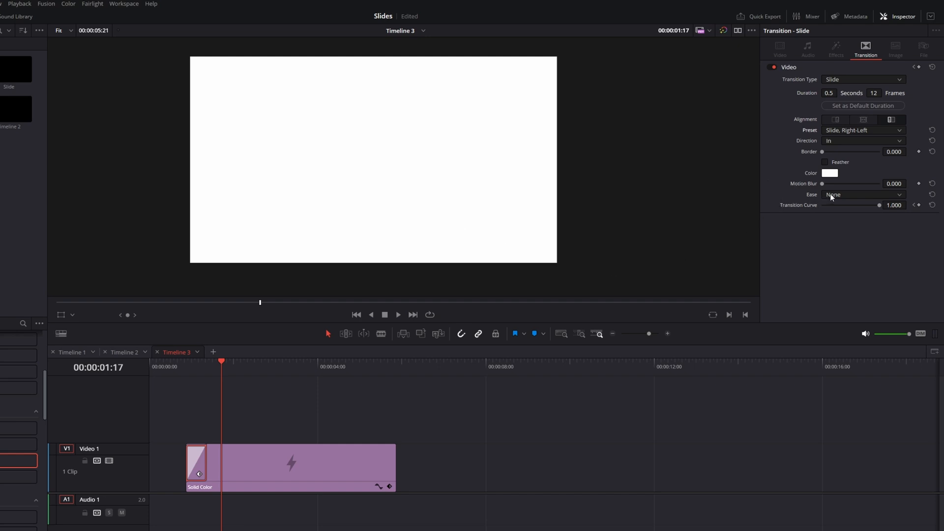
{"action": "left_click", "coordinate": [863, 194]}
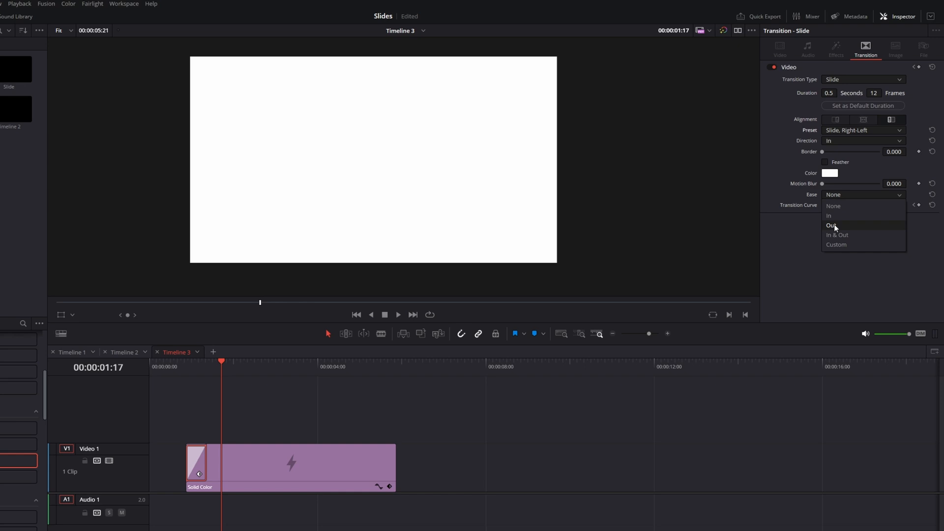
{"action": "left_click", "coordinate": [833, 224]}
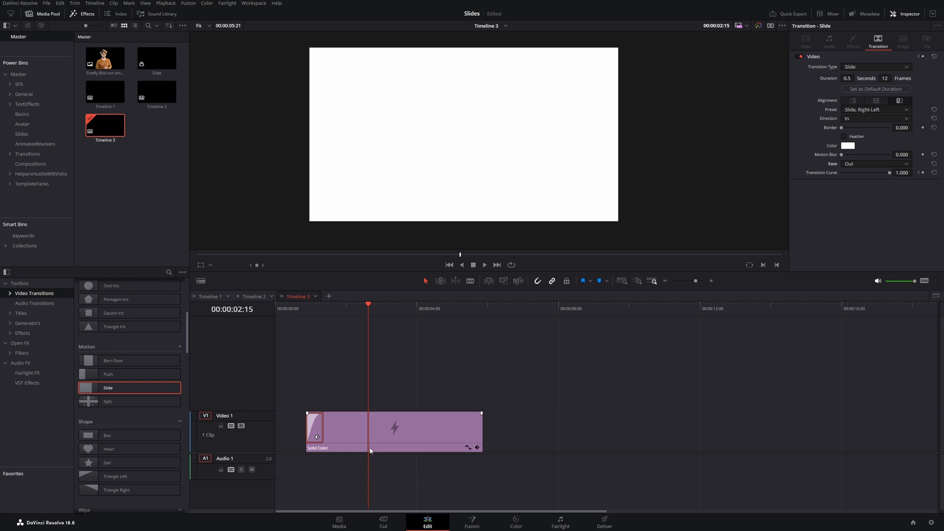
- Recolour the Video 2 Solid Color clip to medium gray #888888 and check it at the playhead
{"action": "left_click", "coordinate": [416, 427]}
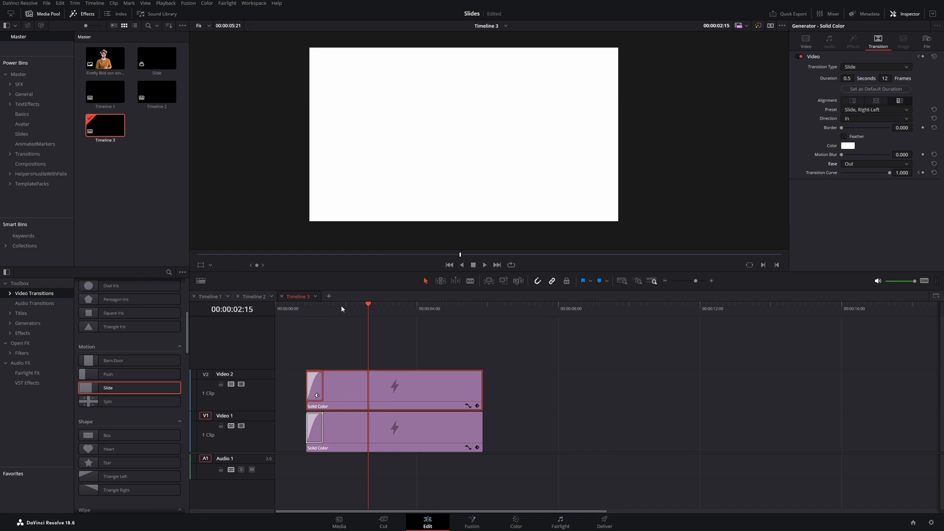
{"action": "left_click", "coordinate": [343, 304]}
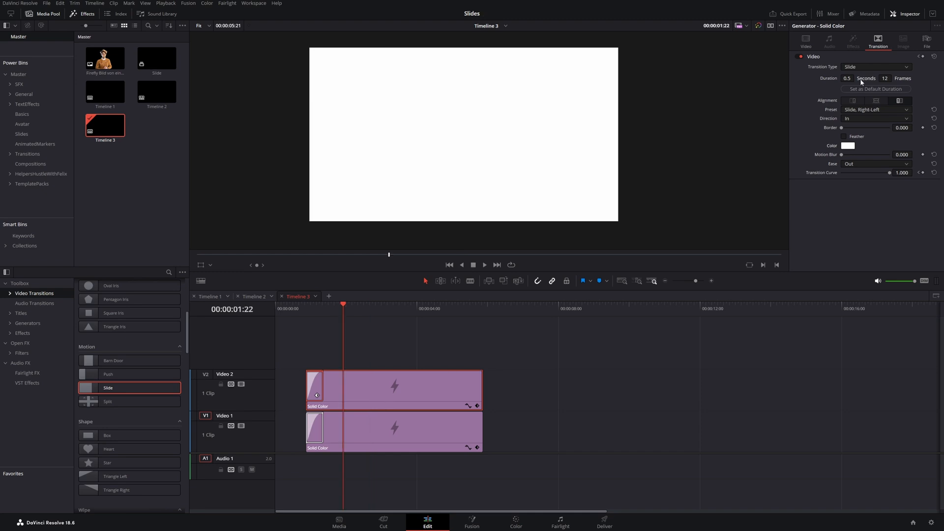
{"action": "mouse_move", "coordinate": [780, 88]}
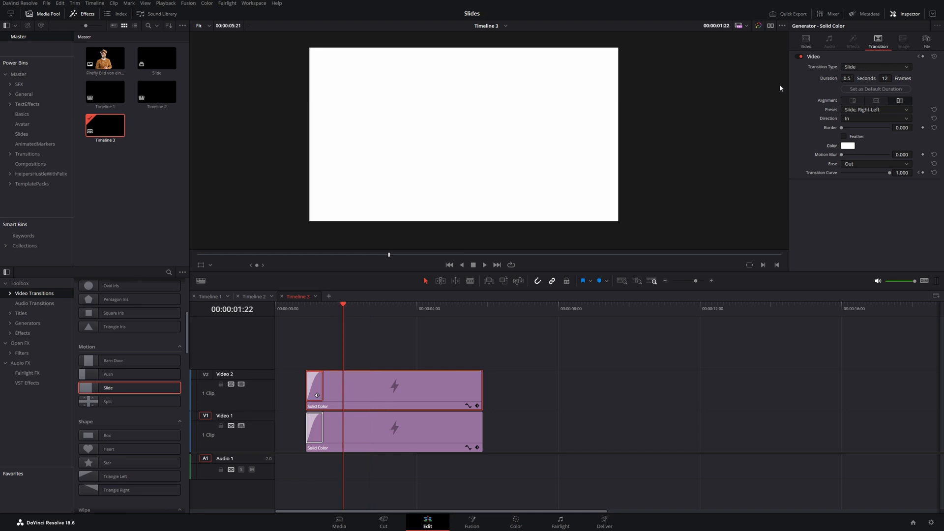
{"action": "mouse_move", "coordinate": [868, 112]}
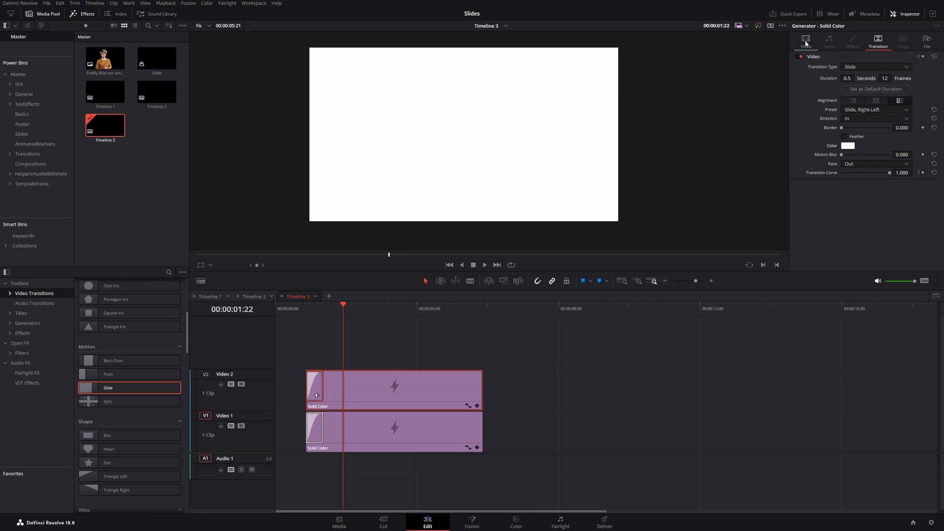
{"action": "left_click", "coordinate": [805, 40]}
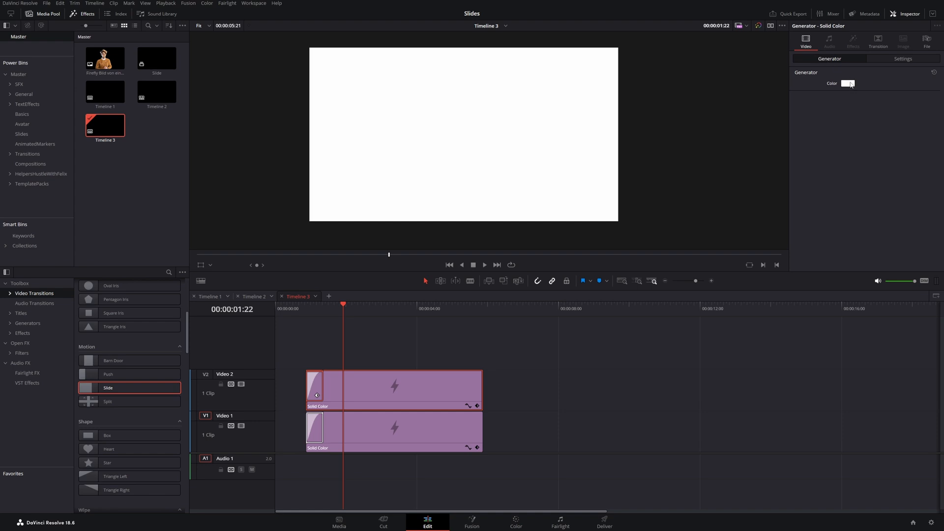
{"action": "left_click", "coordinate": [849, 83]}
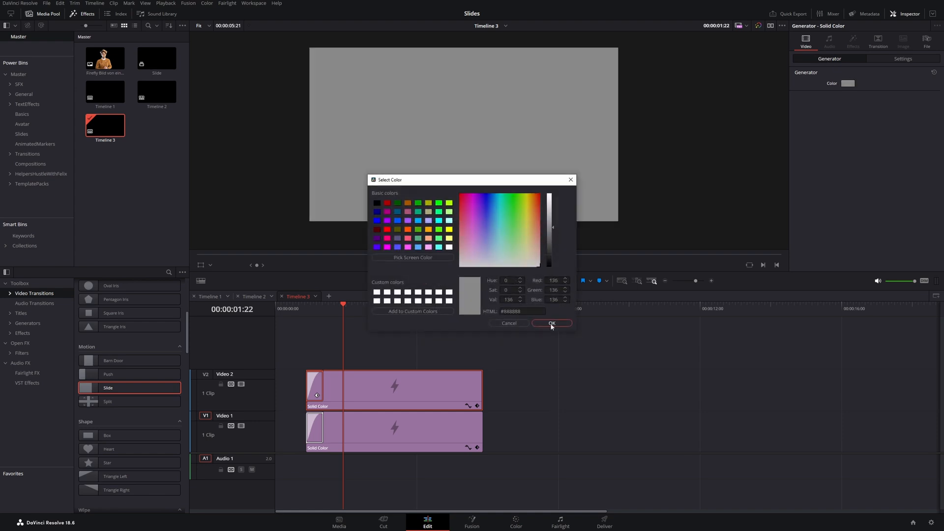
{"action": "left_click", "coordinate": [550, 323]}
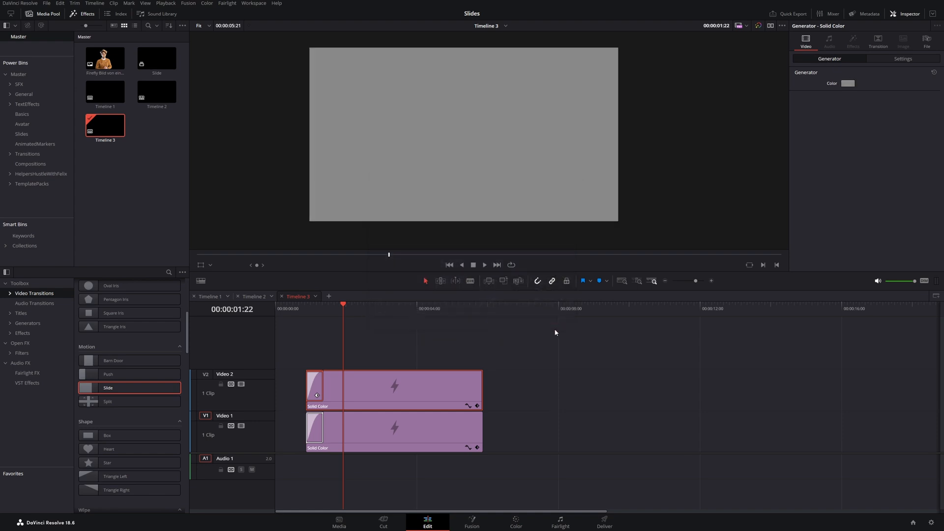
{"action": "left_click", "coordinate": [340, 312]}
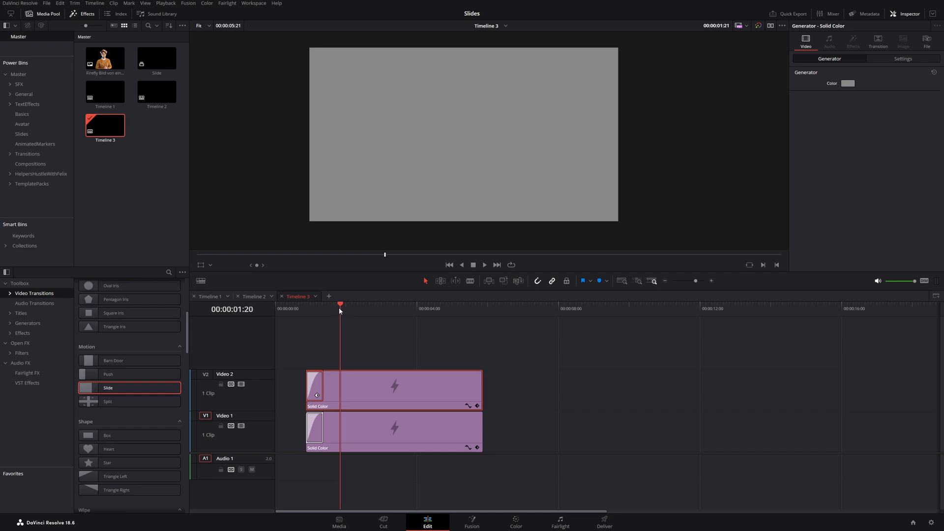
- Trim the gray Video 2 clip to start a few frames after the Video 1 clip
{"action": "left_click", "coordinate": [306, 309]}
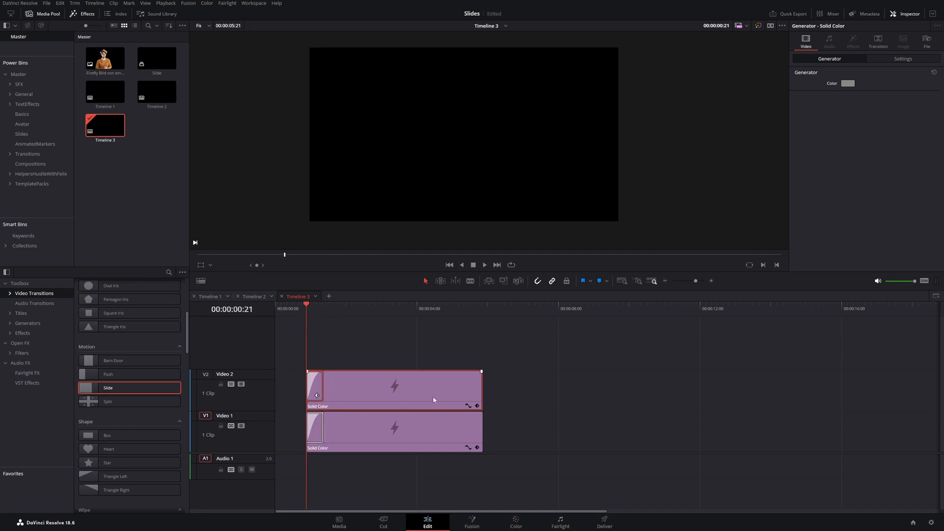
{"action": "mouse_move", "coordinate": [444, 399]}
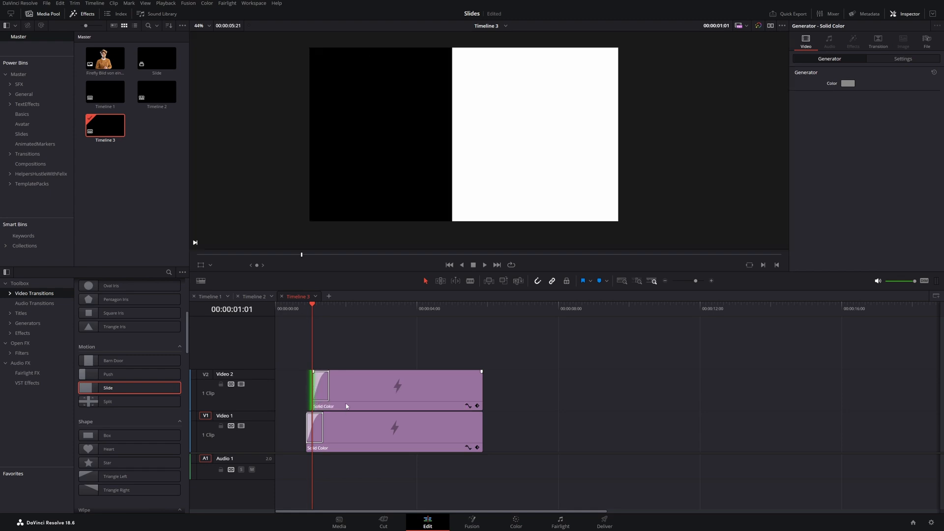
{"action": "left_click", "coordinate": [397, 389]}
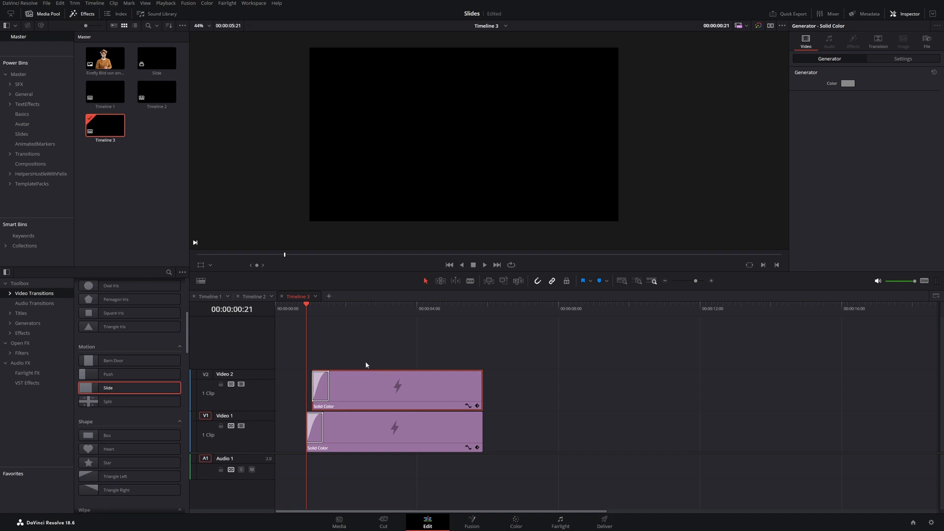
{"action": "left_click", "coordinate": [344, 308]}
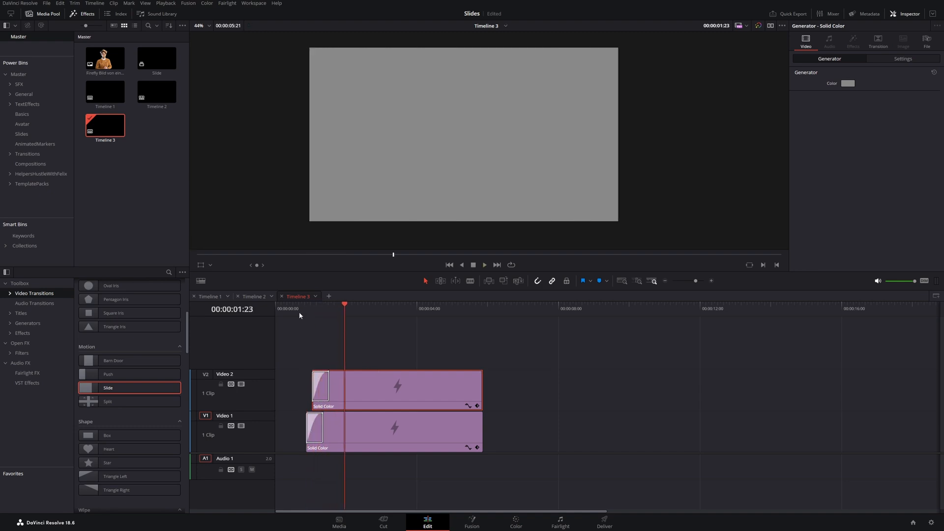
{"action": "mouse_move", "coordinate": [308, 325]}
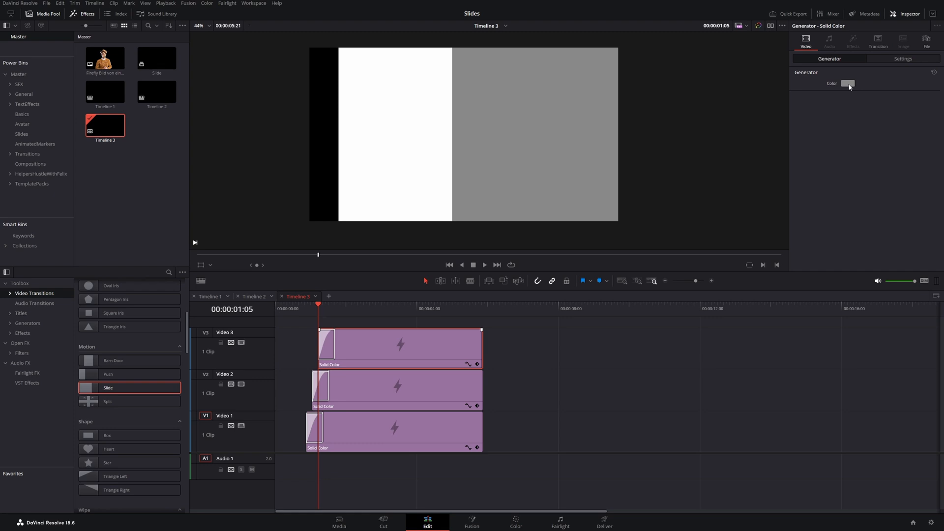
- Recolour the third Solid Color clip on Video 3 to dark charcoal gray
{"action": "left_click", "coordinate": [847, 83]}
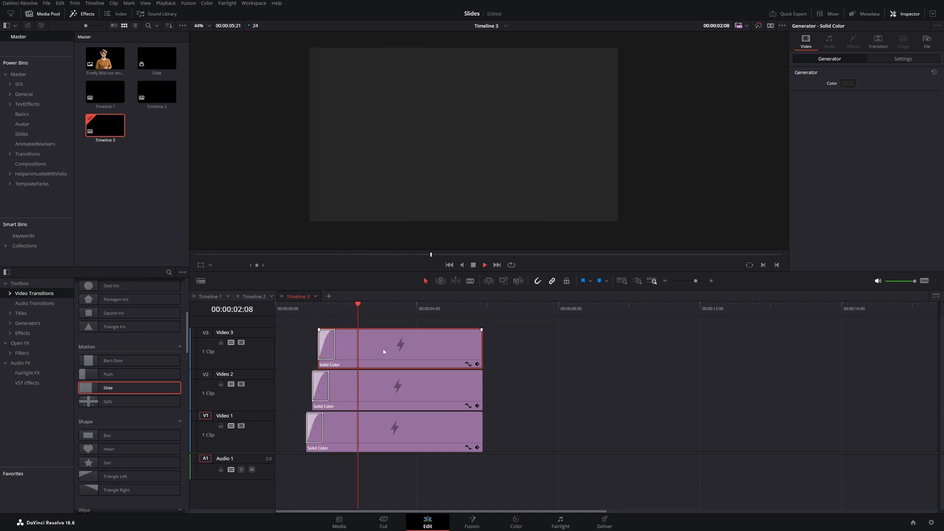
- Merge the three solid colour clips into a compound clip named BackgroundSlides
{"action": "left_click", "coordinate": [519, 382]}
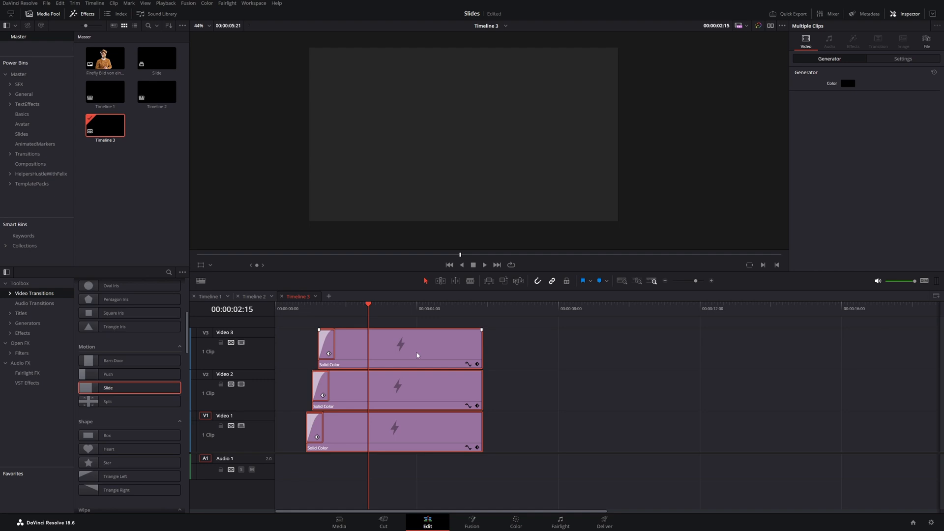
{"action": "right_click", "coordinate": [417, 355]}
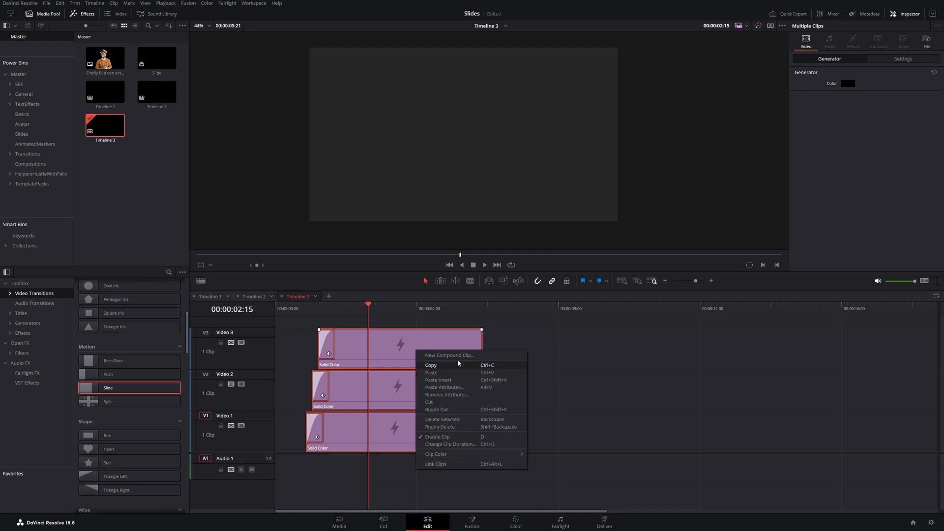
{"action": "mouse_move", "coordinate": [448, 355]}
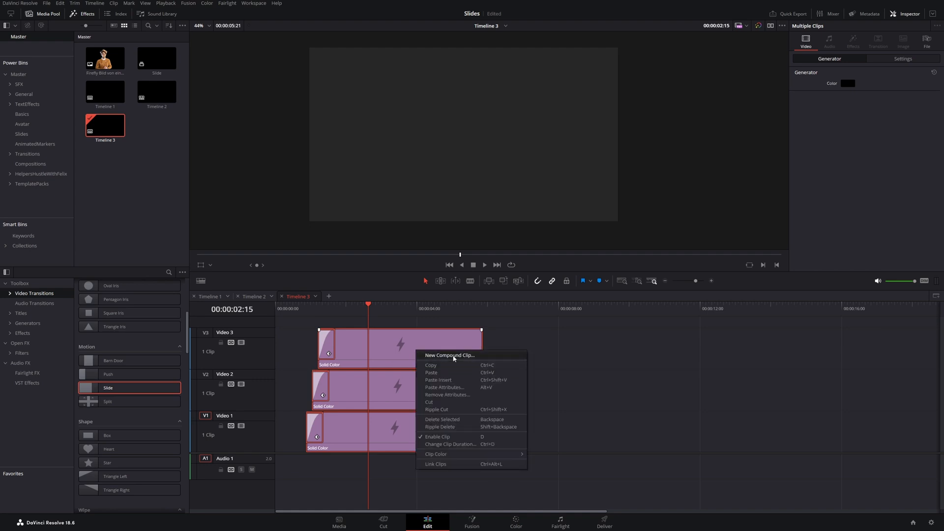
{"action": "left_click", "coordinate": [448, 355]}
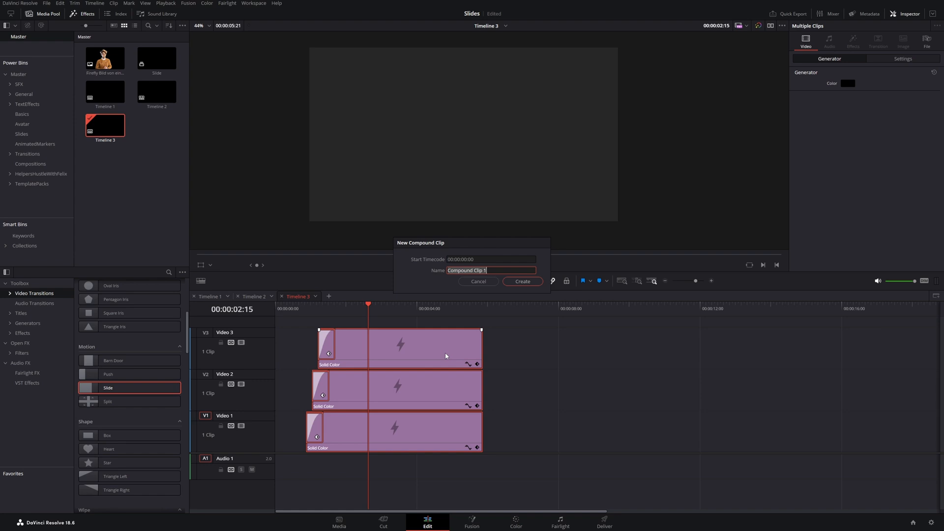
{"action": "type", "text": "Ba"}
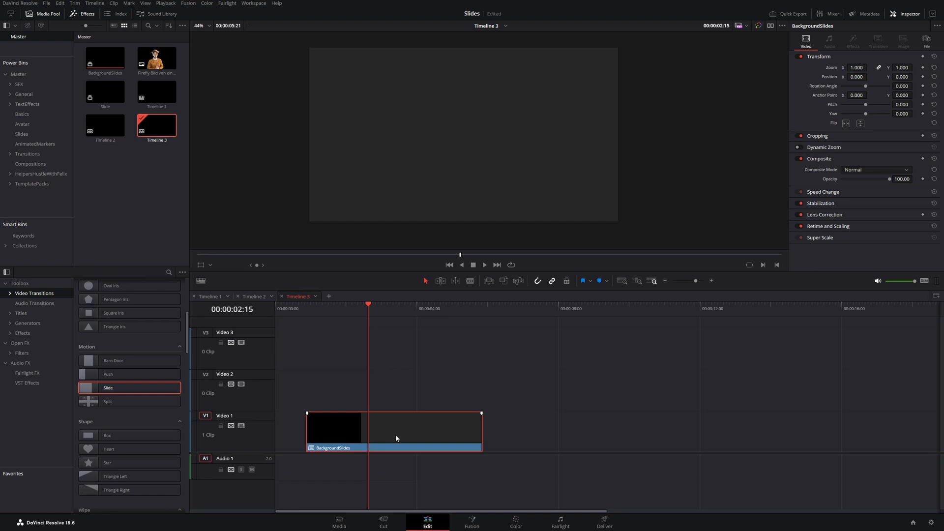
- Place the avatar image on Video 2 above BackgroundSlides, scaled to 0.970 and shifted left
{"action": "left_click", "coordinate": [324, 303]}
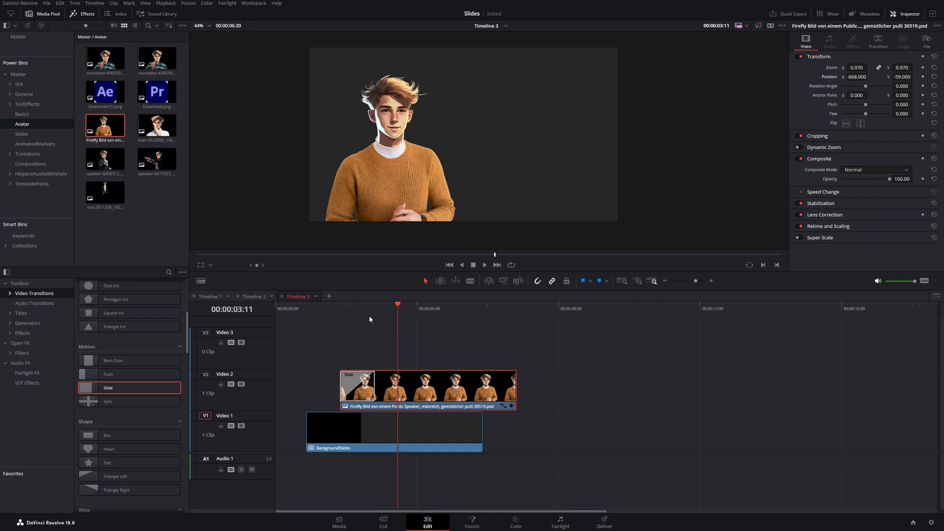
- Give the avatar's Slide transition the Bottom-Up preset with Ease Out
{"action": "left_click", "coordinate": [356, 386]}
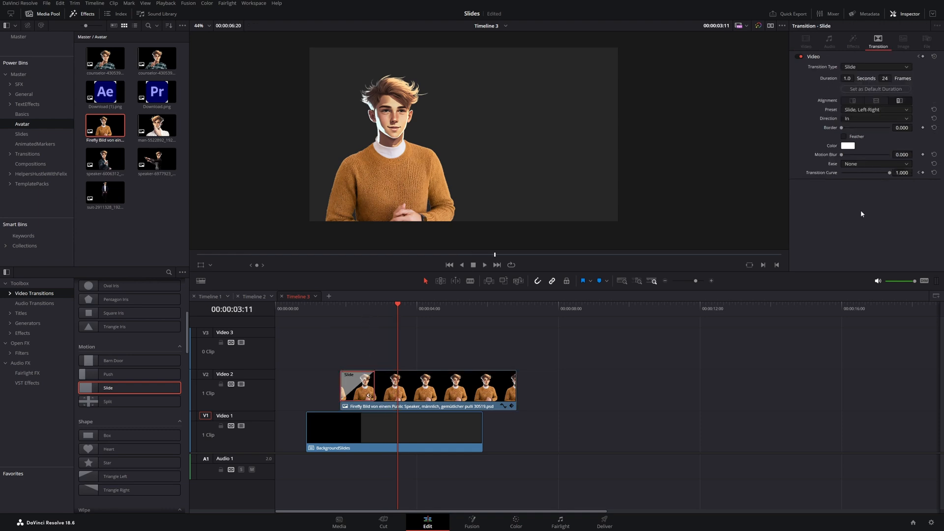
{"action": "left_click", "coordinate": [874, 109]}
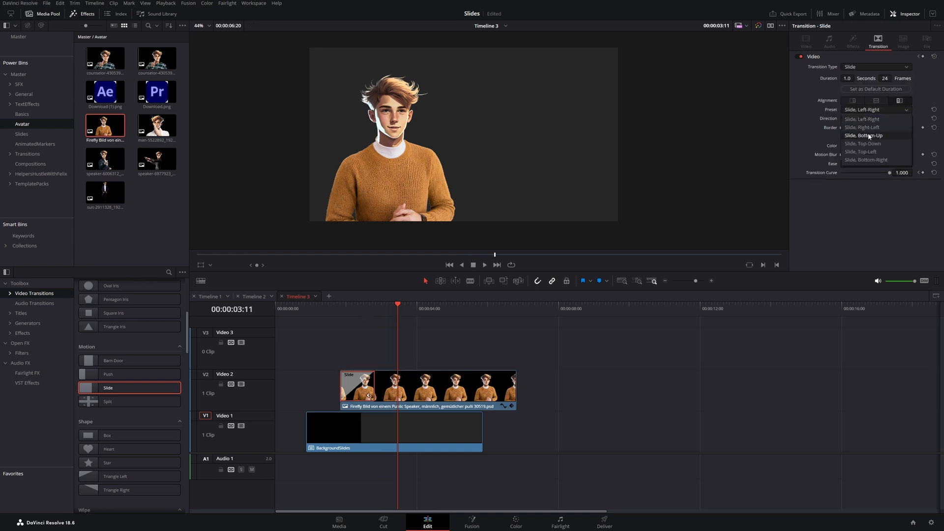
{"action": "left_click", "coordinate": [863, 136]}
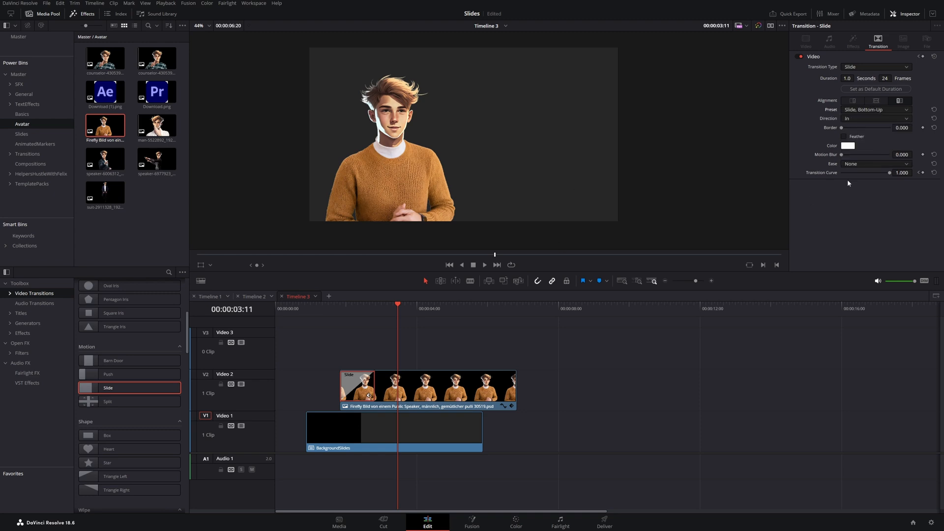
{"action": "left_click", "coordinate": [876, 164]}
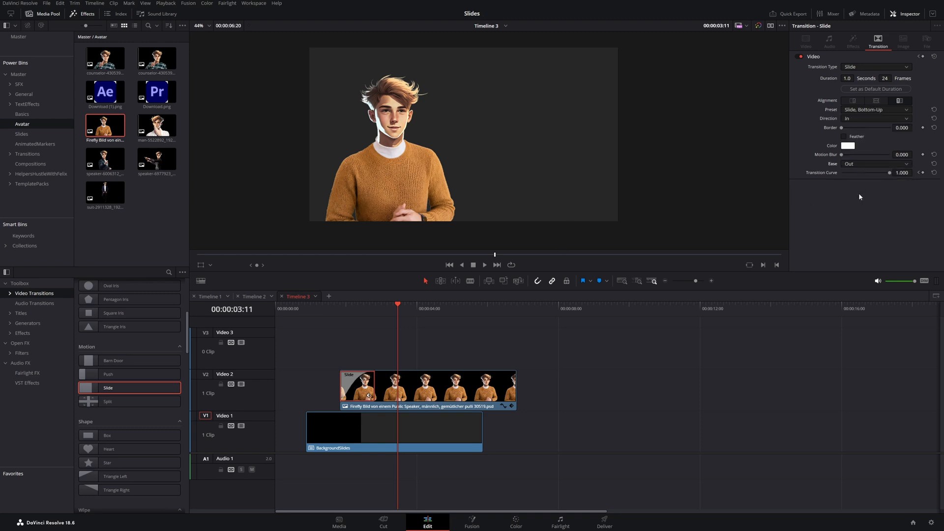
{"action": "left_click", "coordinate": [305, 309]}
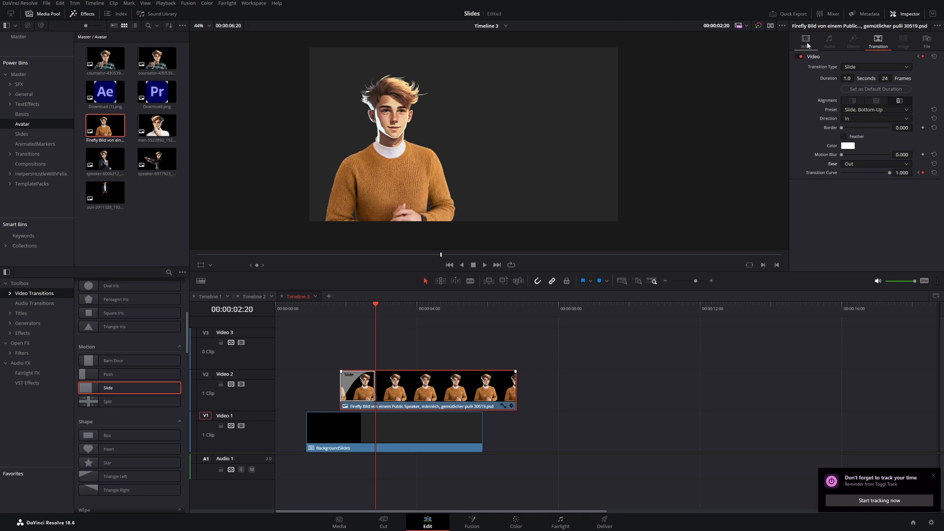
- Keyframe the avatar's Opacity from 0 to 100 and preview the fade-in as it slides up
{"action": "left_click", "coordinate": [805, 41]}
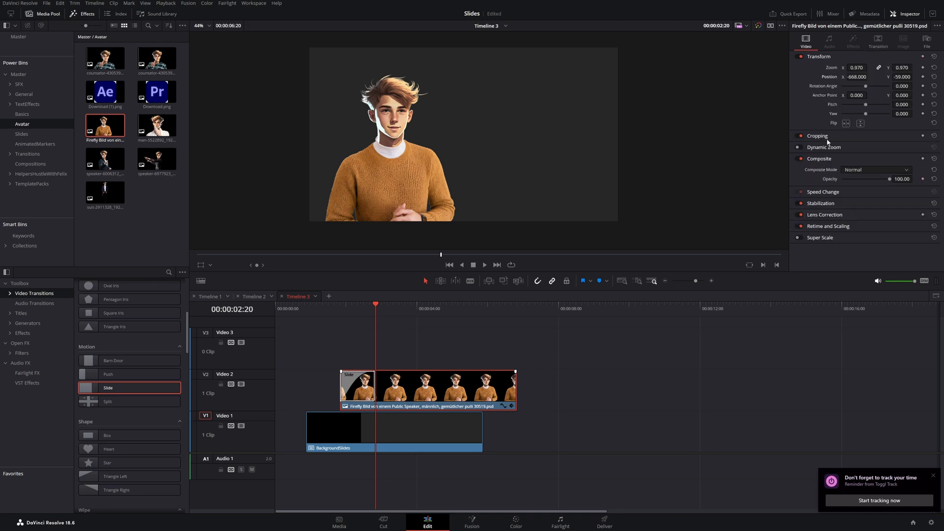
{"action": "mouse_move", "coordinate": [901, 191]}
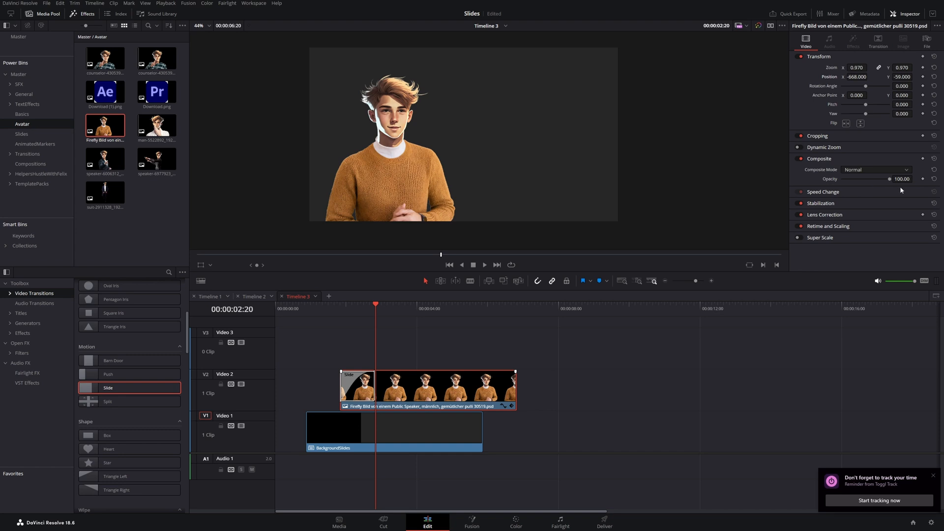
{"action": "mouse_move", "coordinate": [861, 181]}
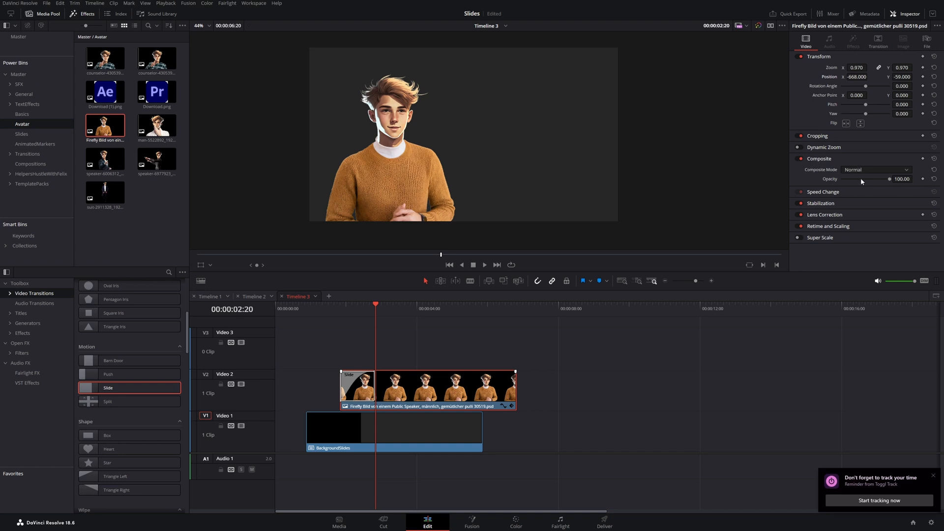
{"action": "mouse_move", "coordinate": [924, 184]}
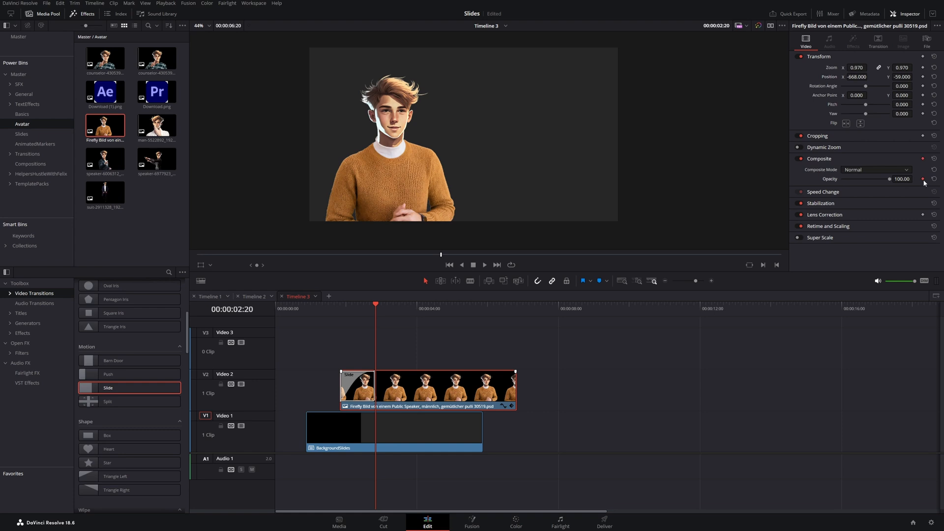
{"action": "mouse_move", "coordinate": [566, 277]}
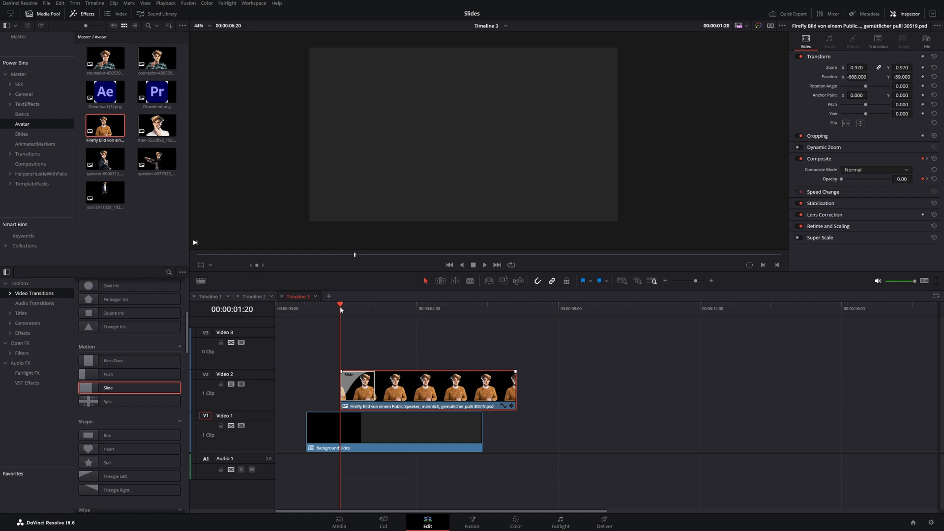
{"action": "left_click", "coordinate": [306, 309]}
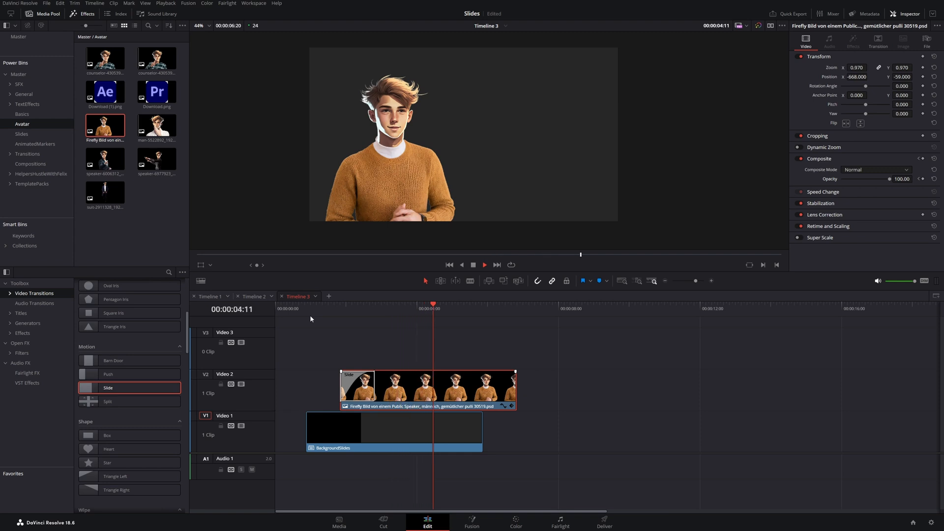
{"action": "left_click", "coordinate": [478, 308]}
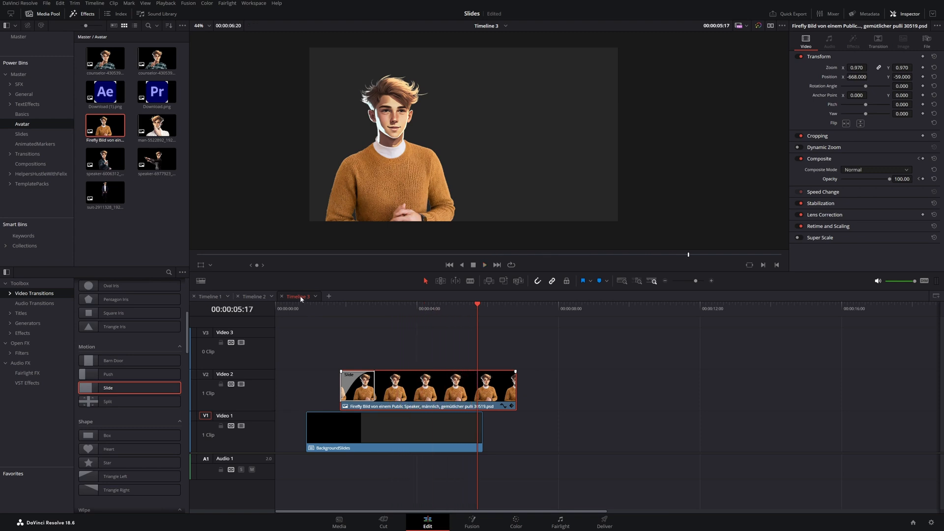
{"action": "left_click", "coordinate": [20, 313]}
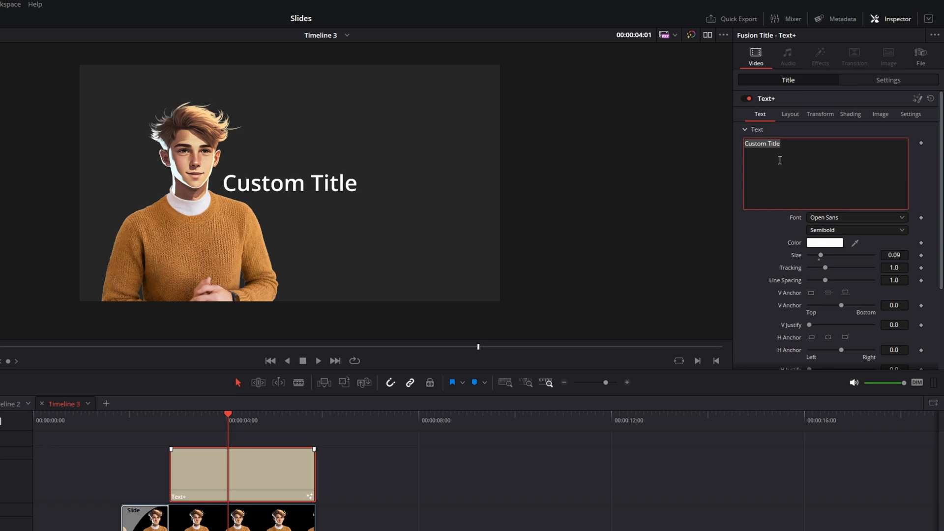
{"action": "mouse_move", "coordinate": [794, 164]}
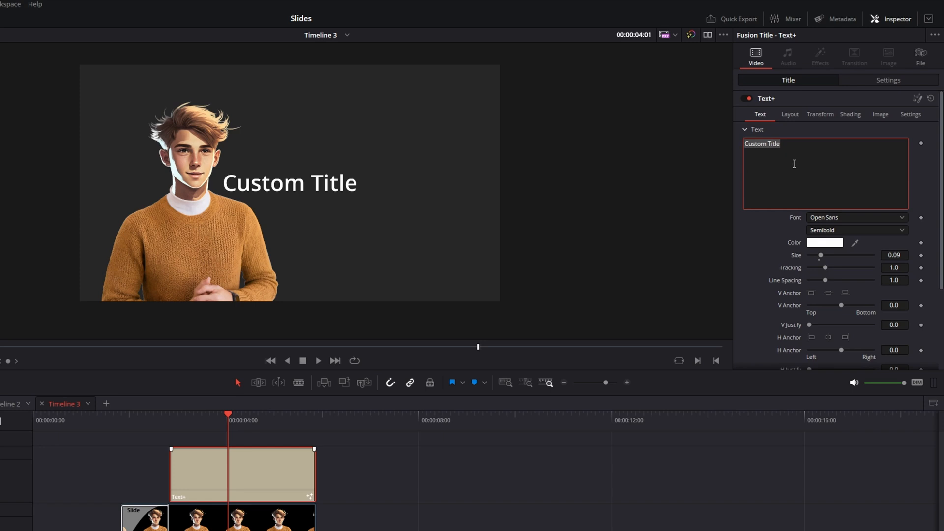
- Replace the Text+ title's text with PRESENTATION
{"action": "type", "text": "SLIDE"}
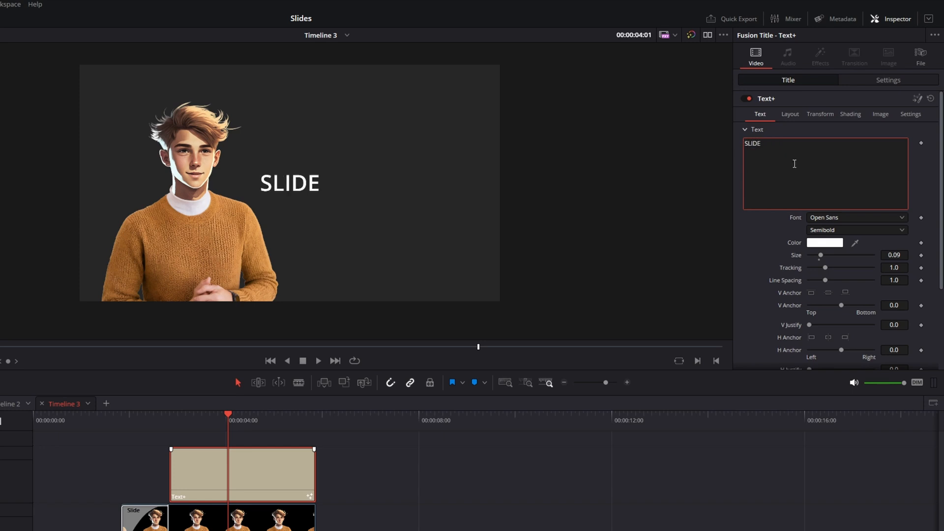
{"action": "type", "text": "S"}
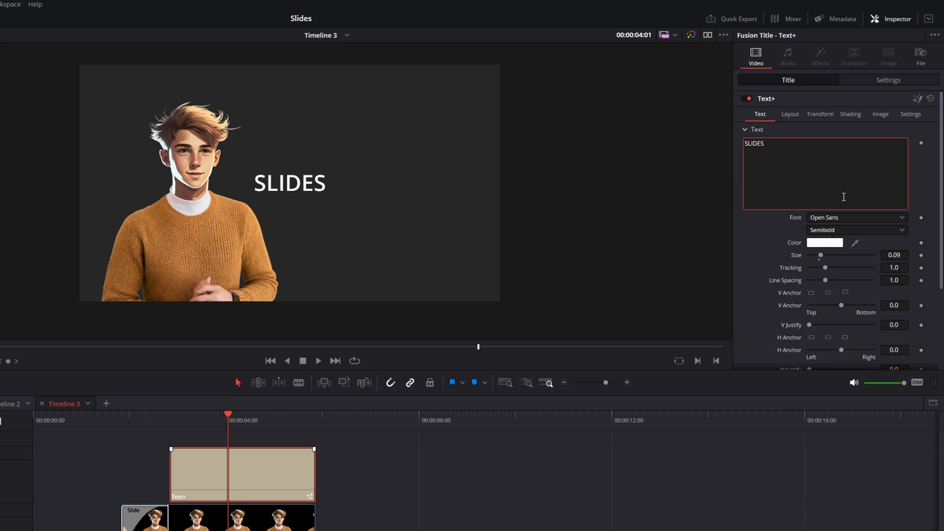
{"action": "type", "text": "PRE"}
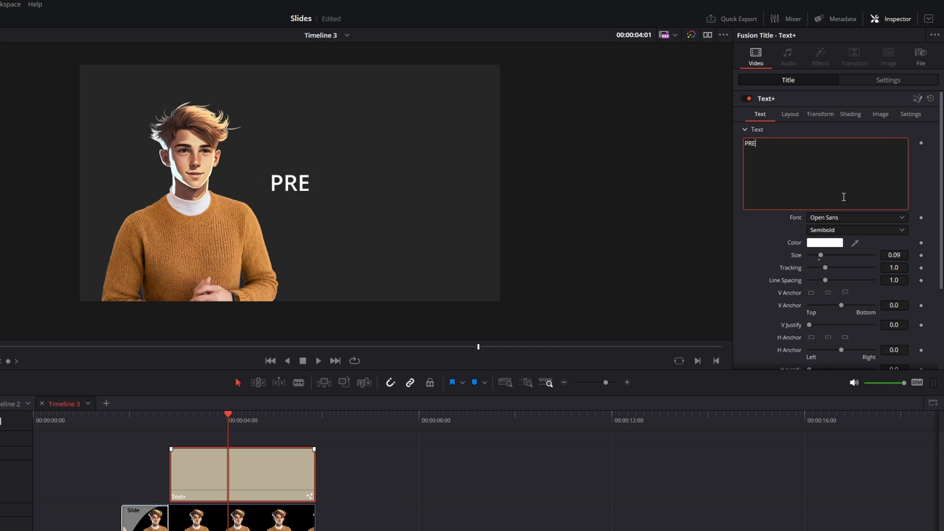
{"action": "type", "text": "SENTATION"}
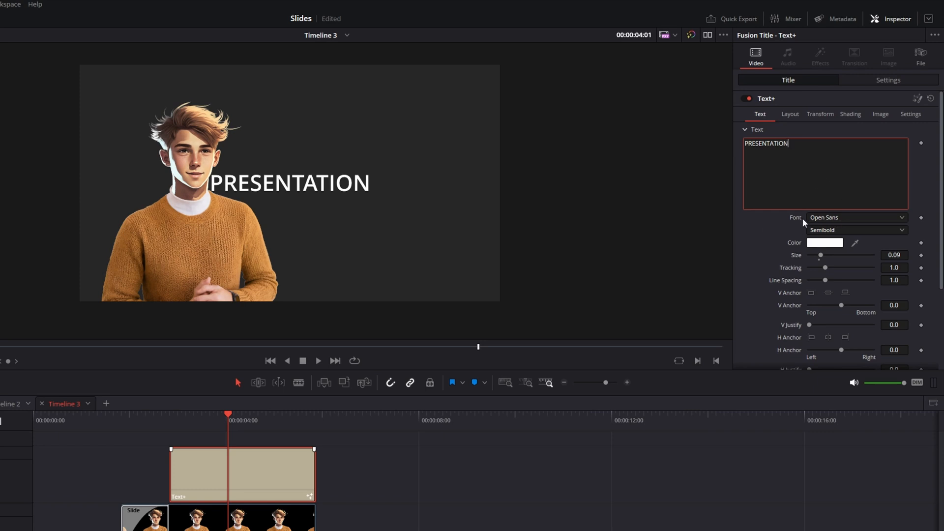
- Set the title font to Montserrat with Black weight
{"action": "left_click", "coordinate": [855, 216]}
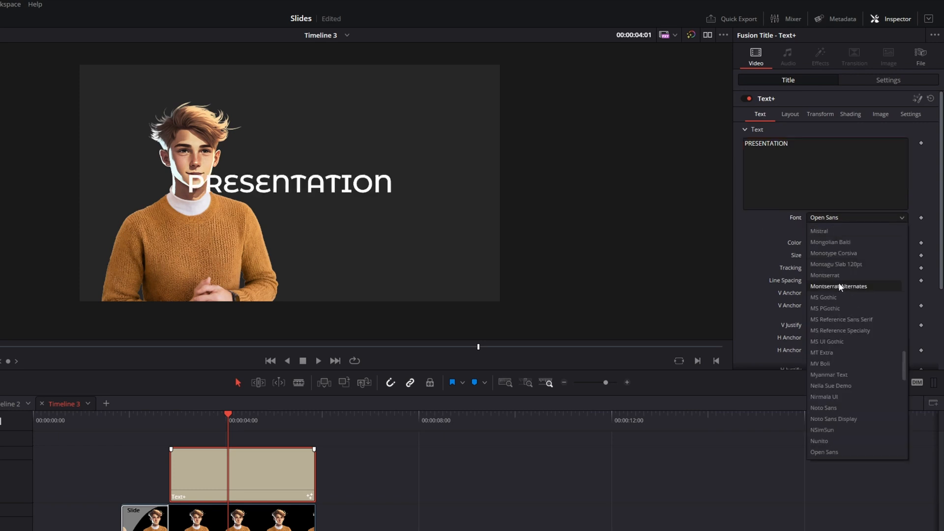
{"action": "mouse_move", "coordinate": [825, 275]}
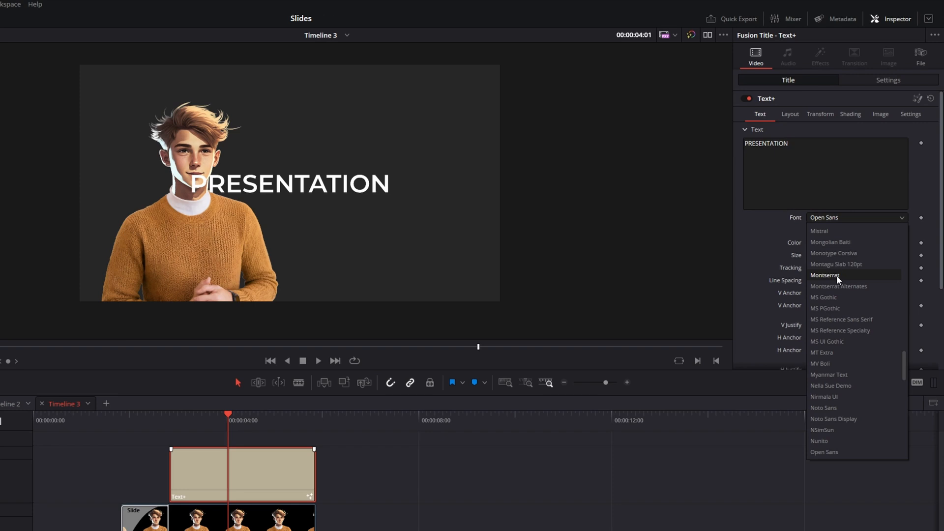
{"action": "left_click", "coordinate": [824, 275]}
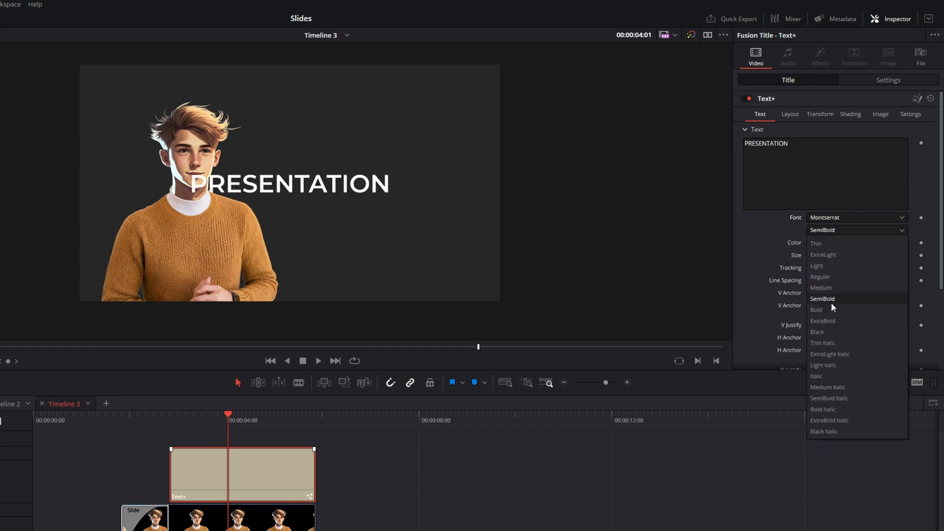
{"action": "left_click", "coordinate": [817, 331]}
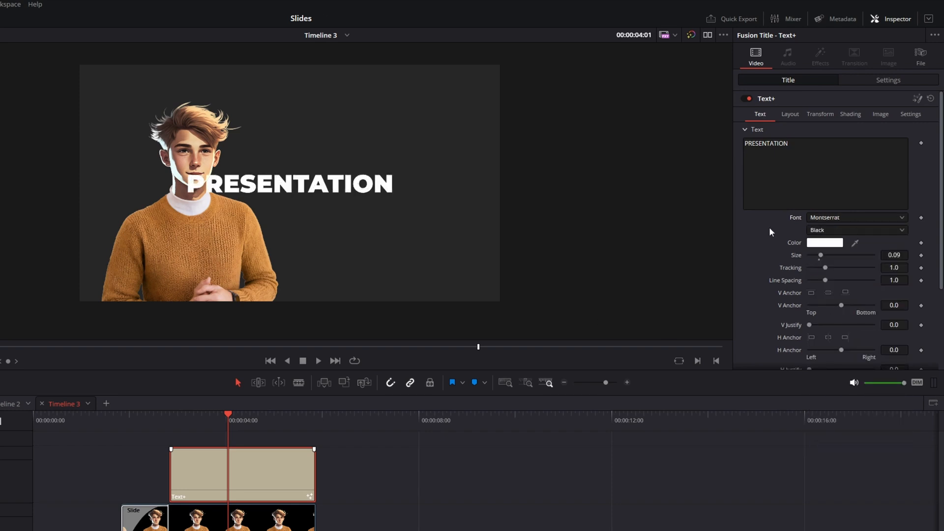
{"action": "mouse_move", "coordinate": [816, 295]}
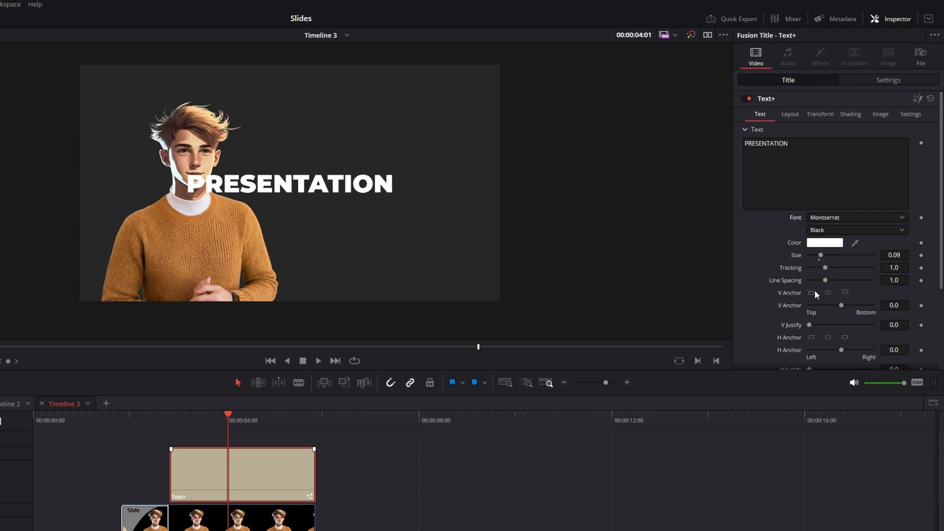
{"action": "mouse_move", "coordinate": [792, 121]}
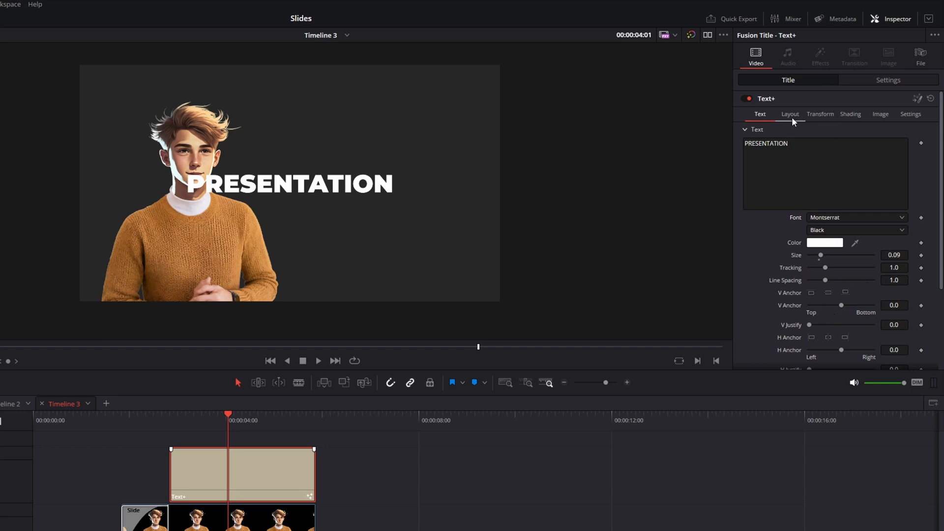
{"action": "mouse_move", "coordinate": [782, 106]}
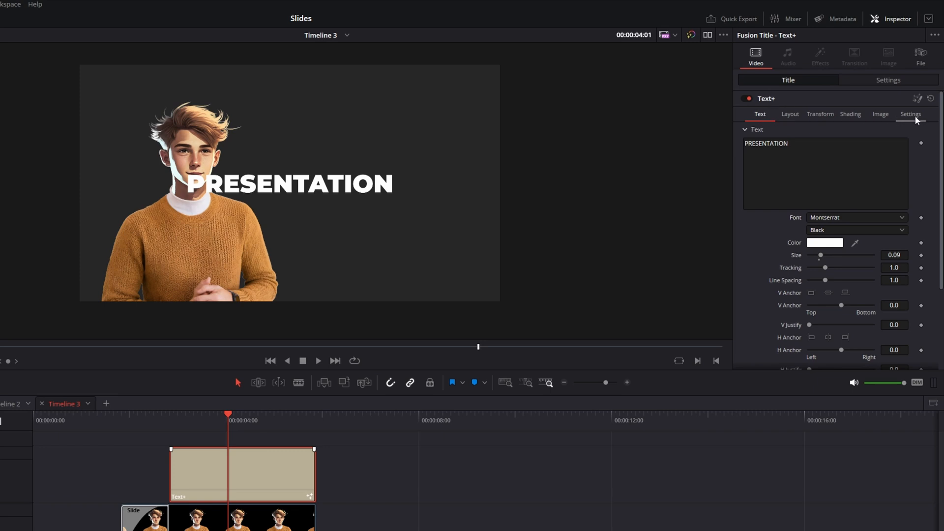
{"action": "left_click", "coordinate": [793, 114]}
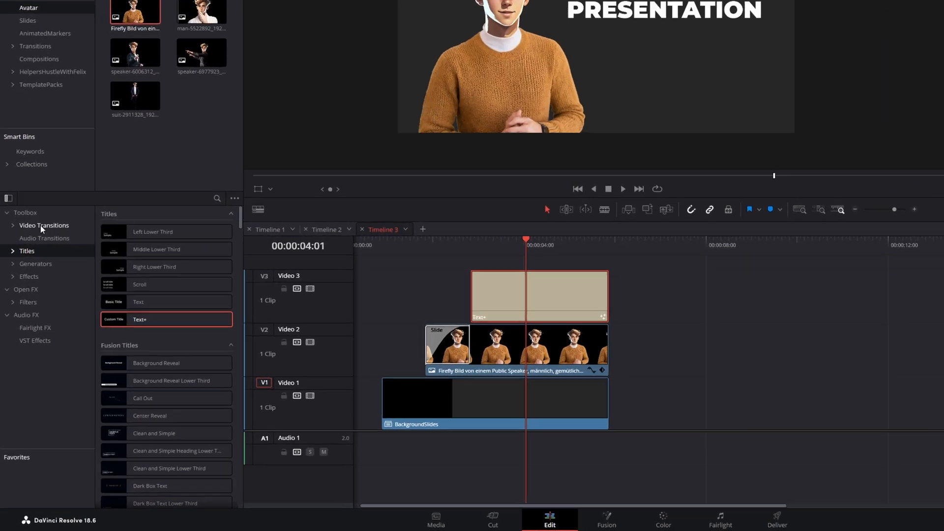
- Add a Triangle Left transition to the title's start, set Ease to Out, and preview it
{"action": "left_click", "coordinate": [44, 225]}
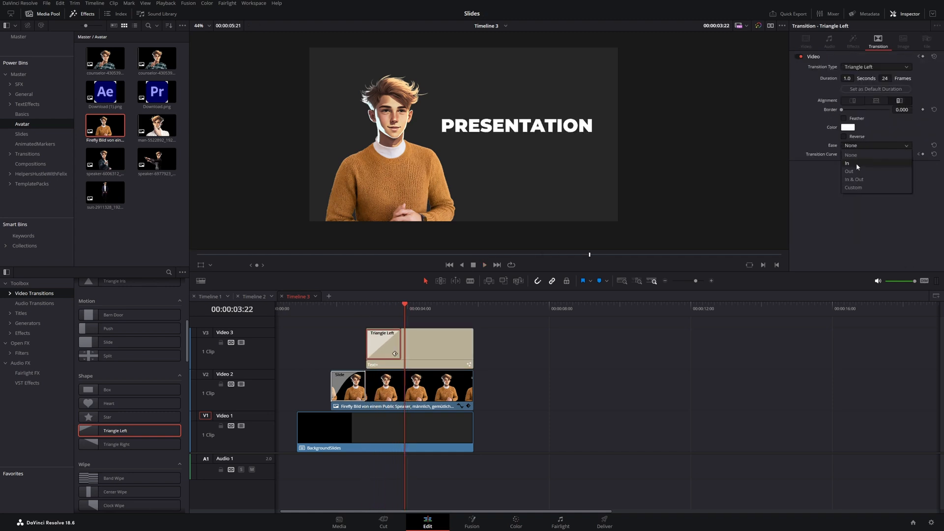
{"action": "left_click", "coordinate": [849, 171]}
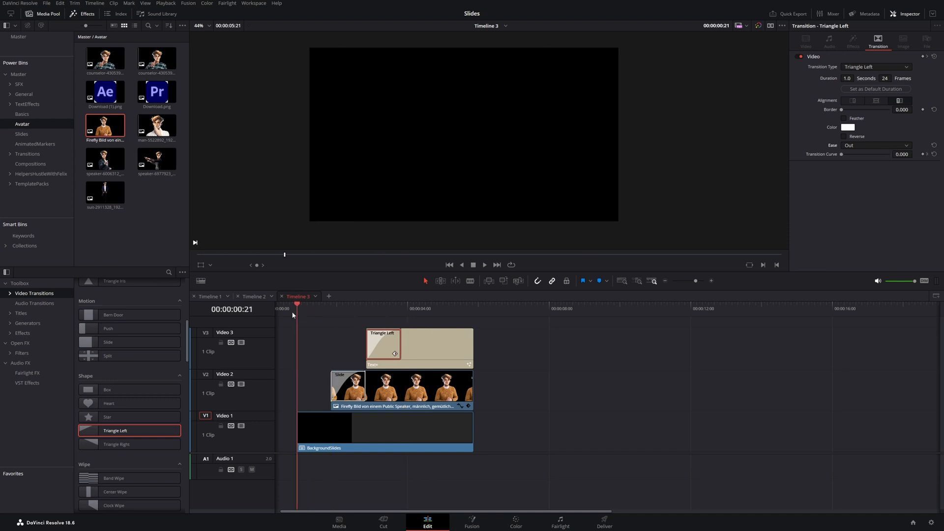
{"action": "left_click", "coordinate": [352, 309]}
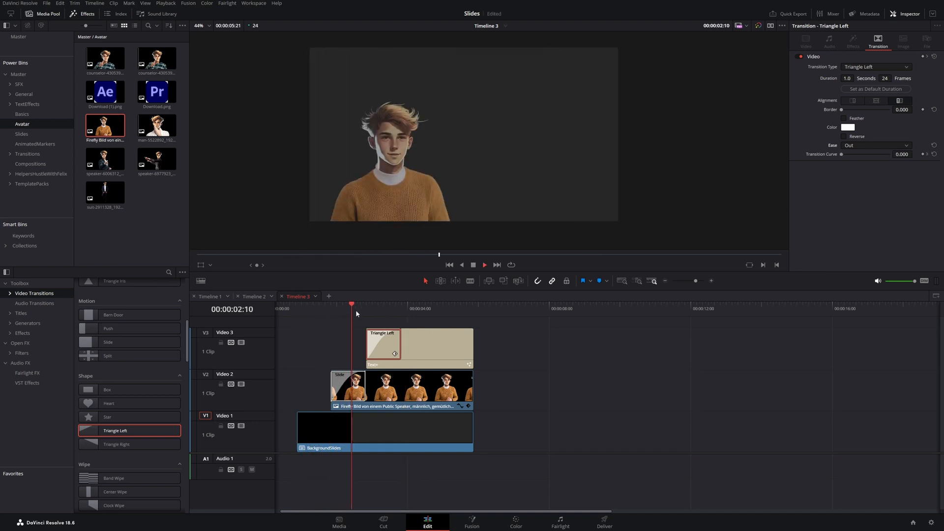
{"action": "left_click", "coordinate": [413, 308]}
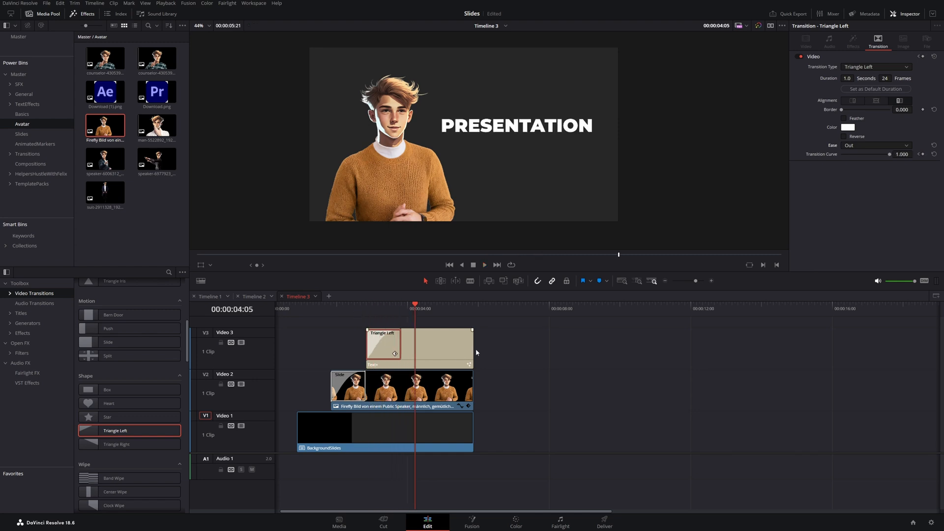